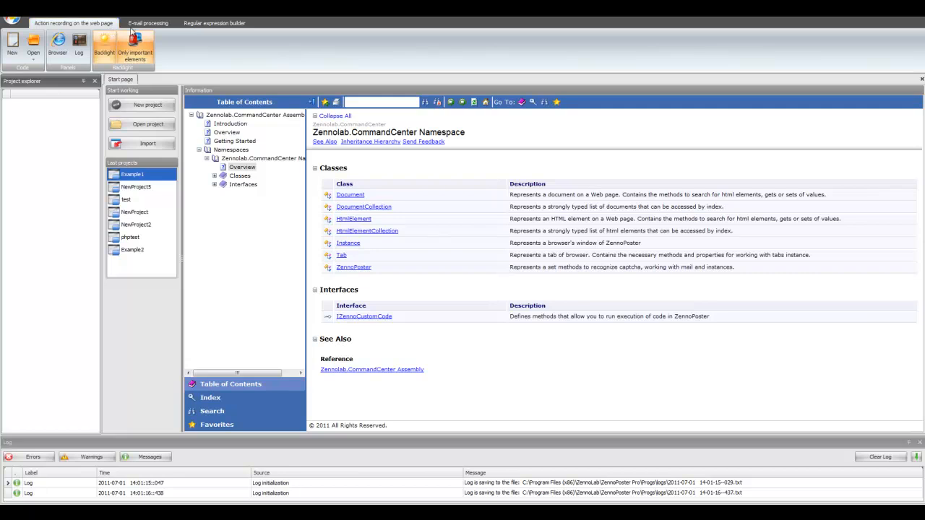
# - Browse the e-mail, regex and web-recording tools and the Document and HtmlElement class references
pyautogui.click(143, 23)
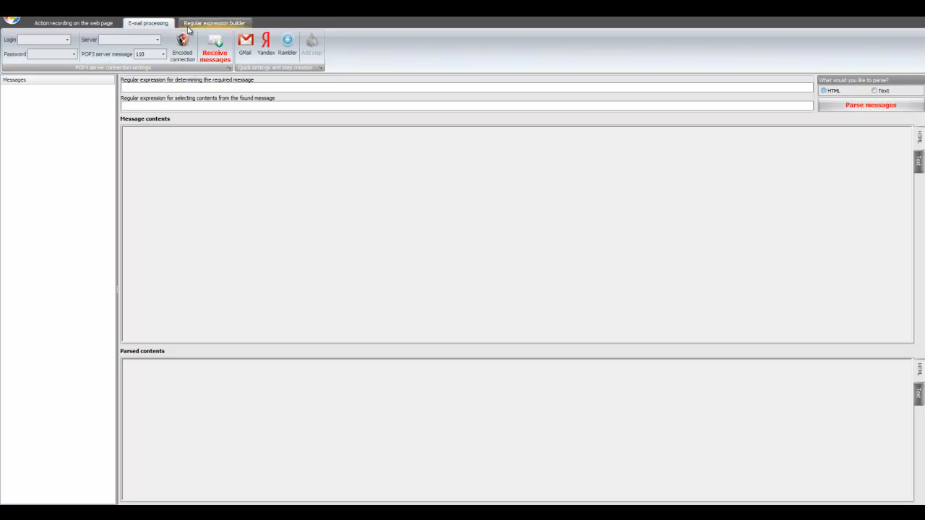
pyautogui.click(219, 24)
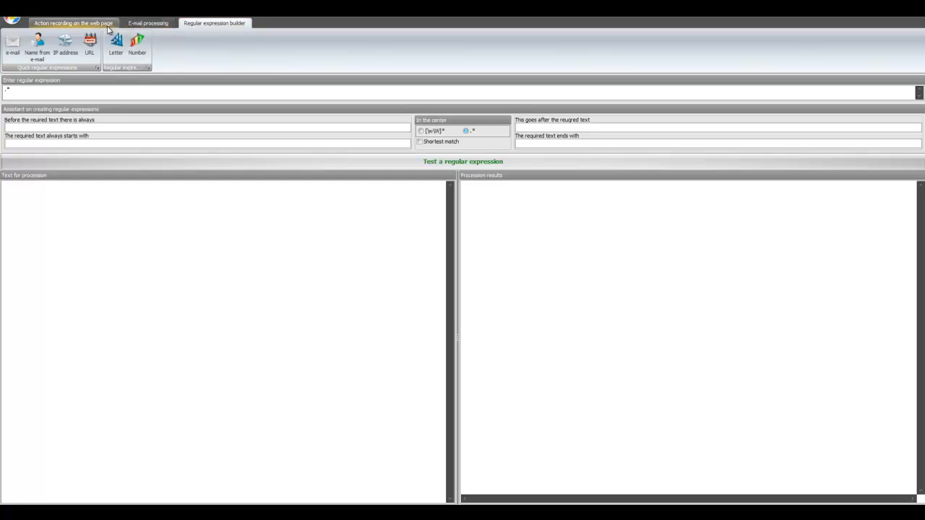
pyautogui.click(75, 24)
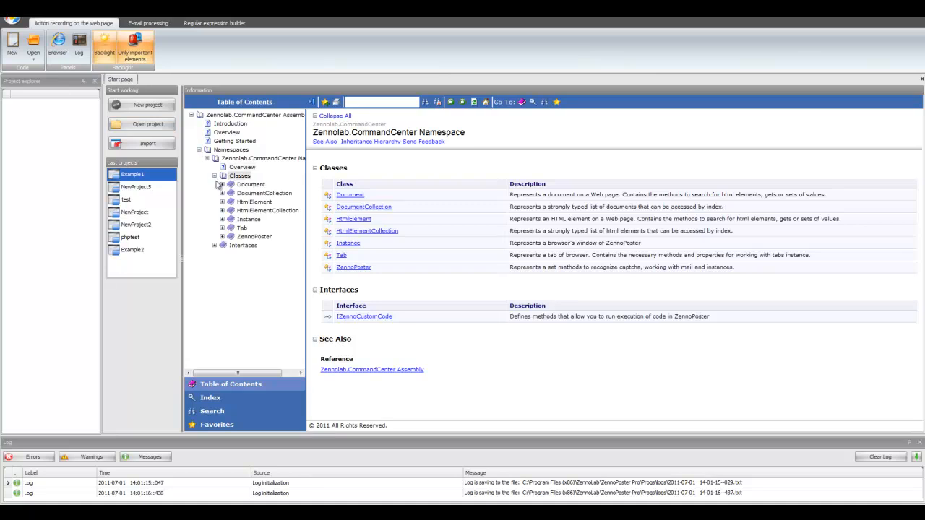
pyautogui.click(251, 184)
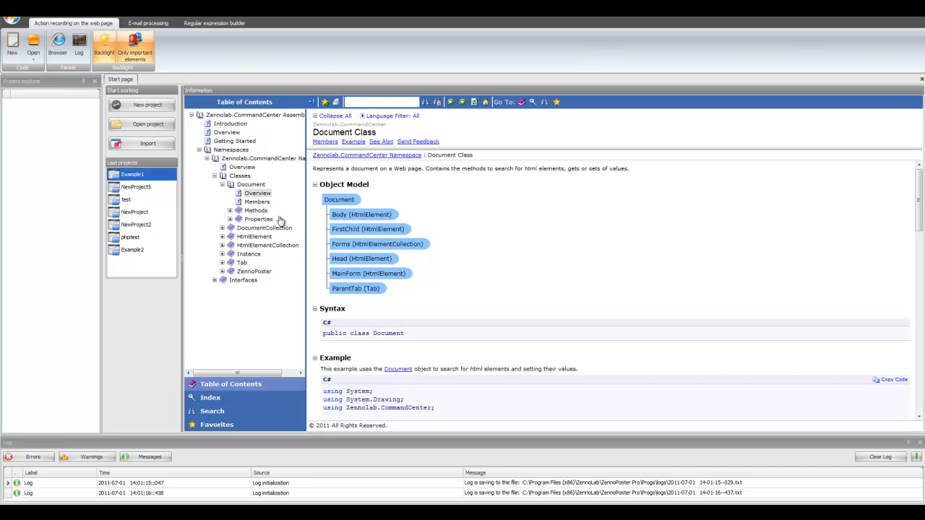
pyautogui.click(253, 236)
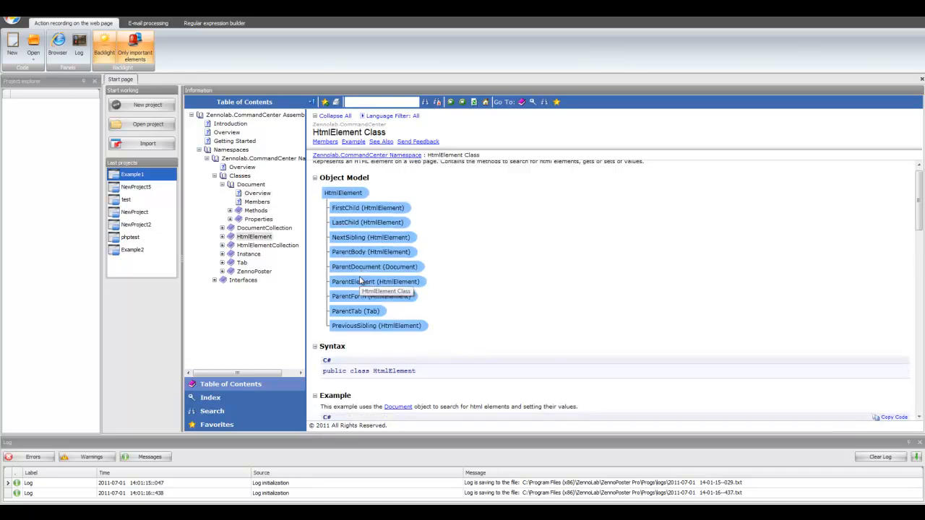
pyautogui.scroll(-3)
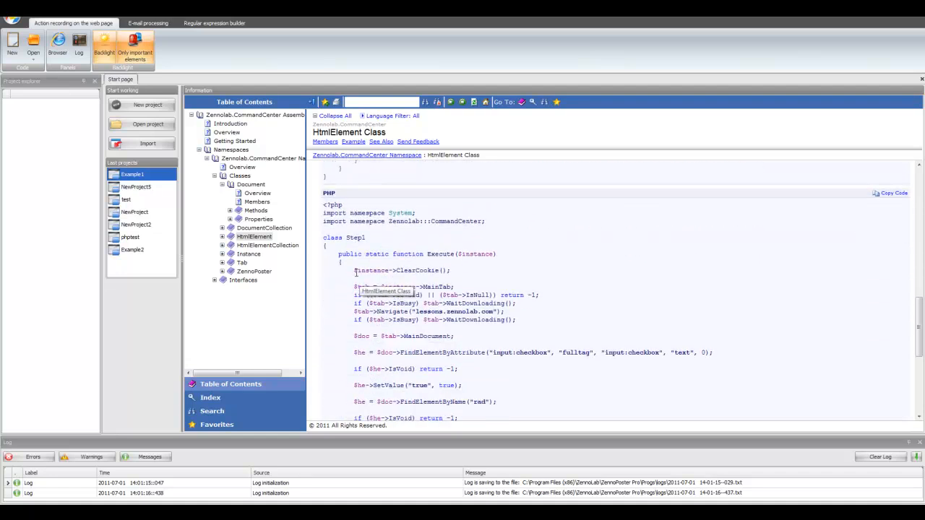
pyautogui.moveTo(387, 286)
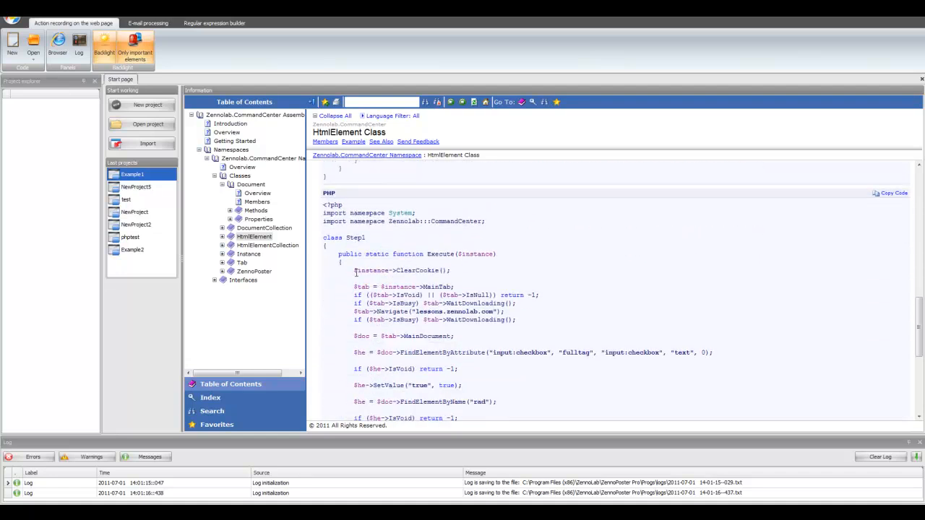
pyautogui.moveTo(130, 240)
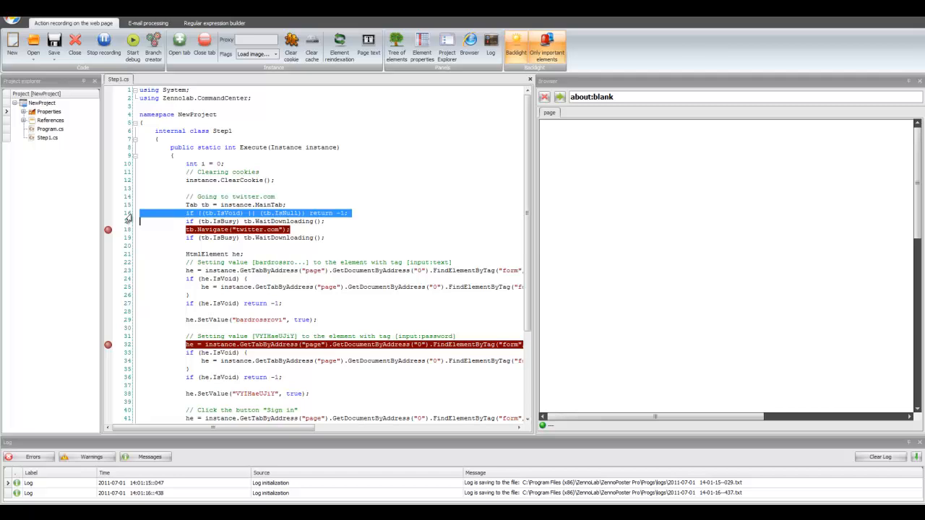
pyautogui.moveTo(71, 52)
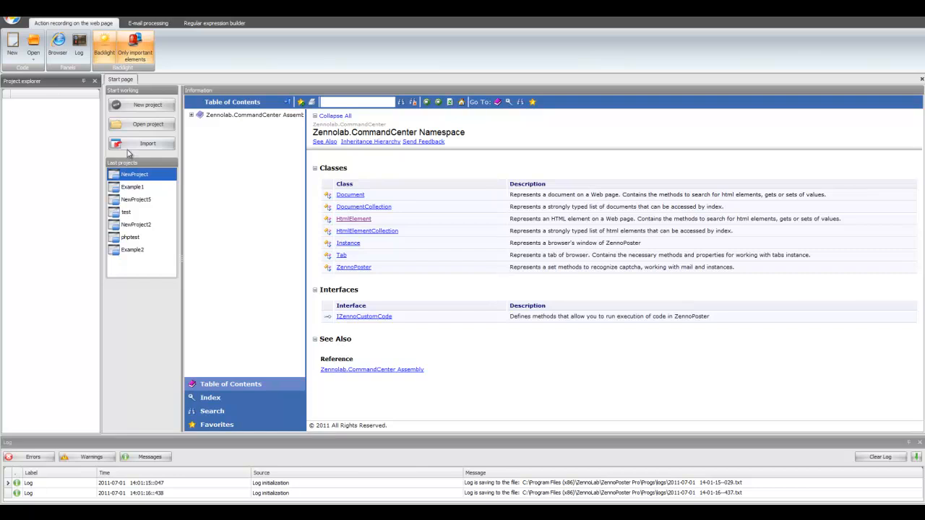
# - Create a new project, appending _test so it is named NewProject_test
pyautogui.click(145, 106)
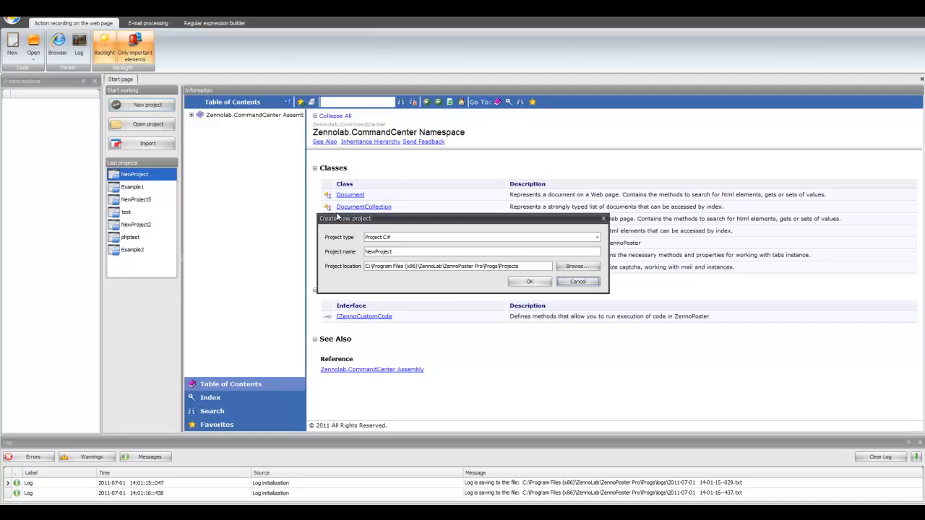
pyautogui.click(481, 252)
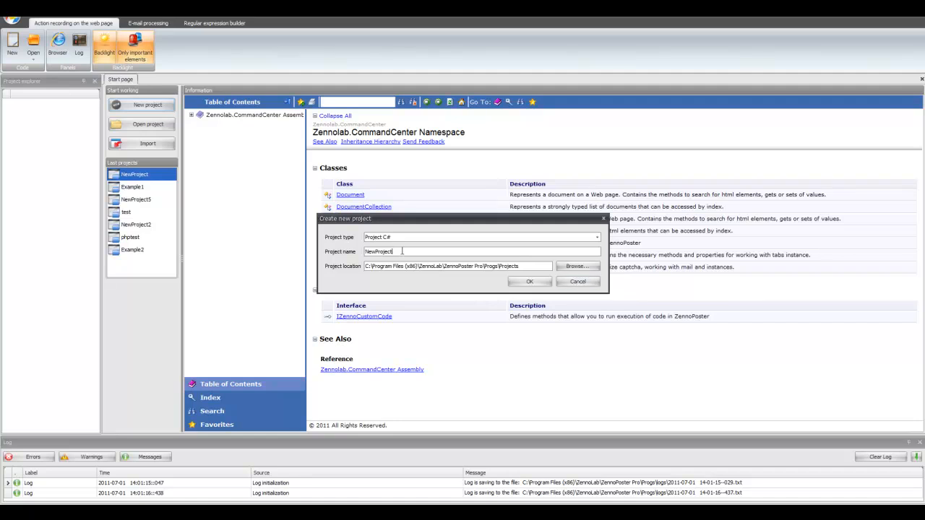
pyautogui.write('_test')
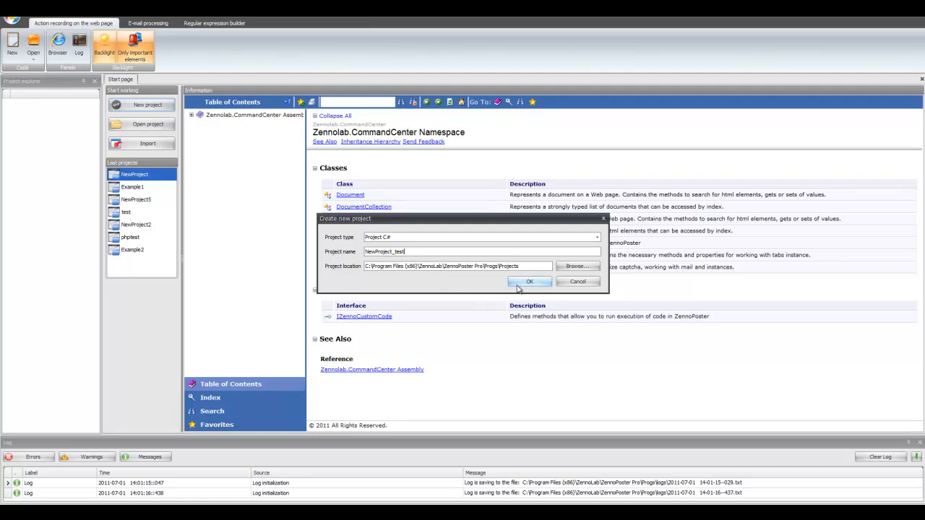
pyautogui.click(530, 281)
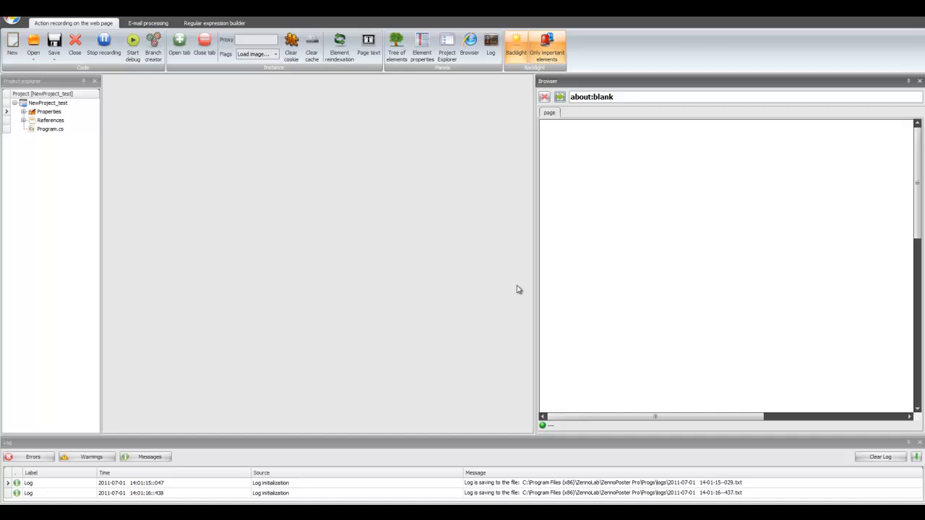
pyautogui.moveTo(115, 146)
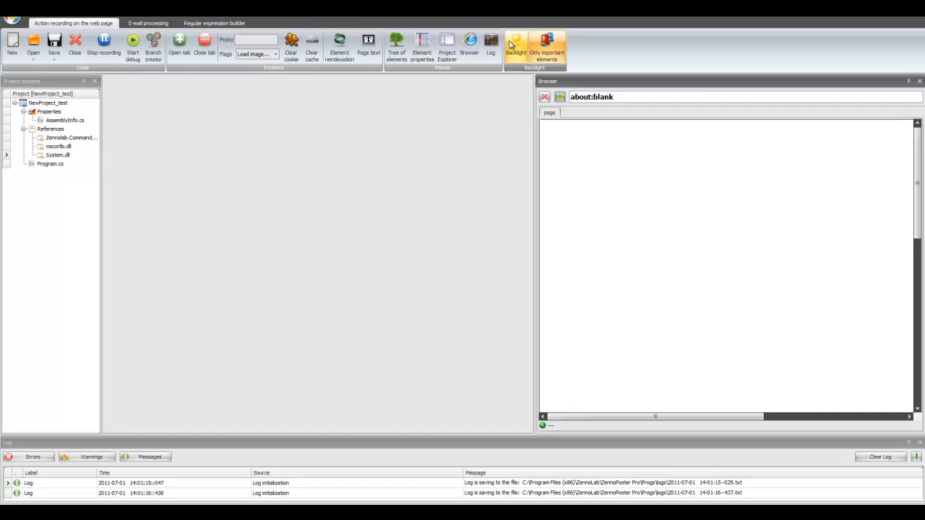
pyautogui.moveTo(239, 54)
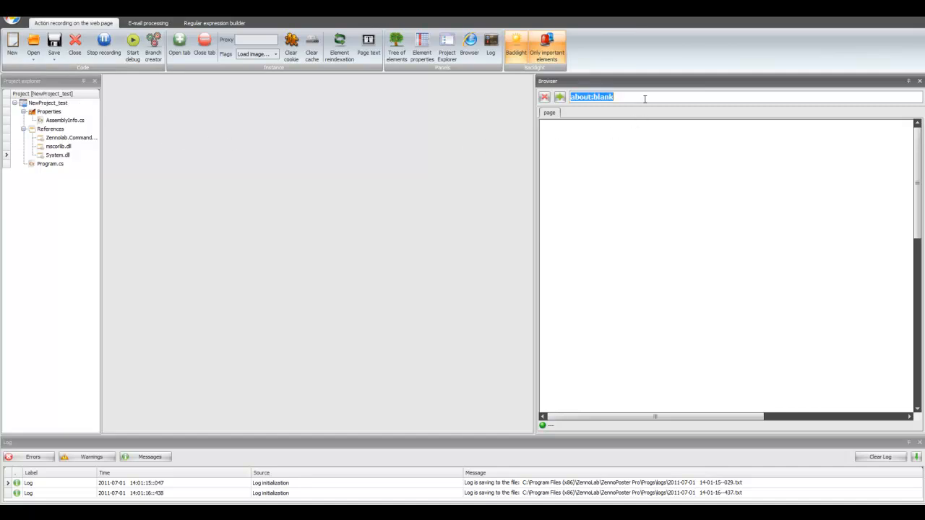
# - Navigate the browser to lessons.zennolab.com/en/index, recording it into Step1.cs
pyautogui.write('lessons.zennolab.com/')
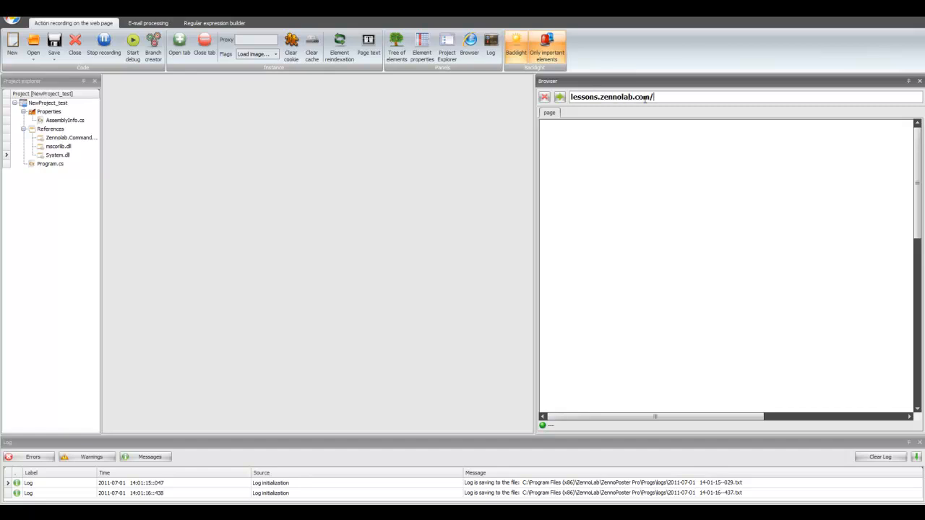
pyautogui.write('en/index')
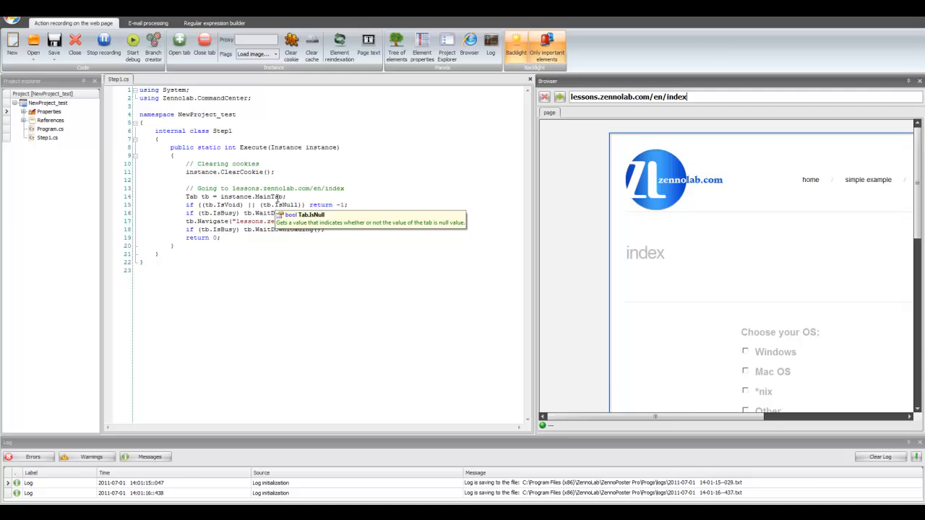
pyautogui.moveTo(249, 172)
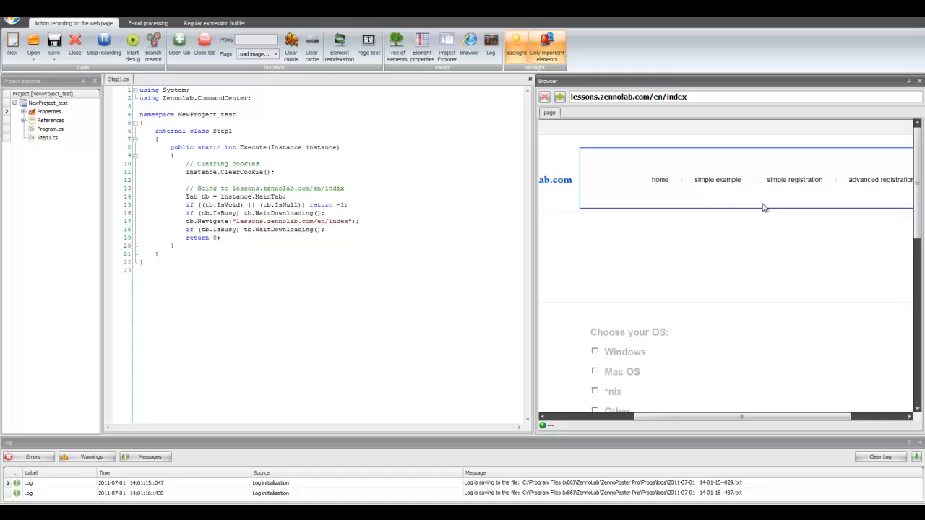
pyautogui.click(796, 180)
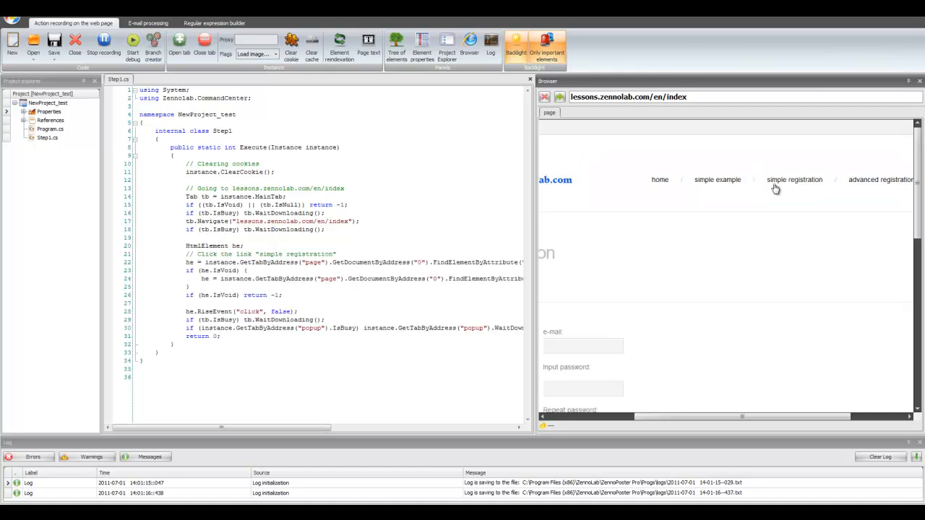
pyautogui.click(796, 180)
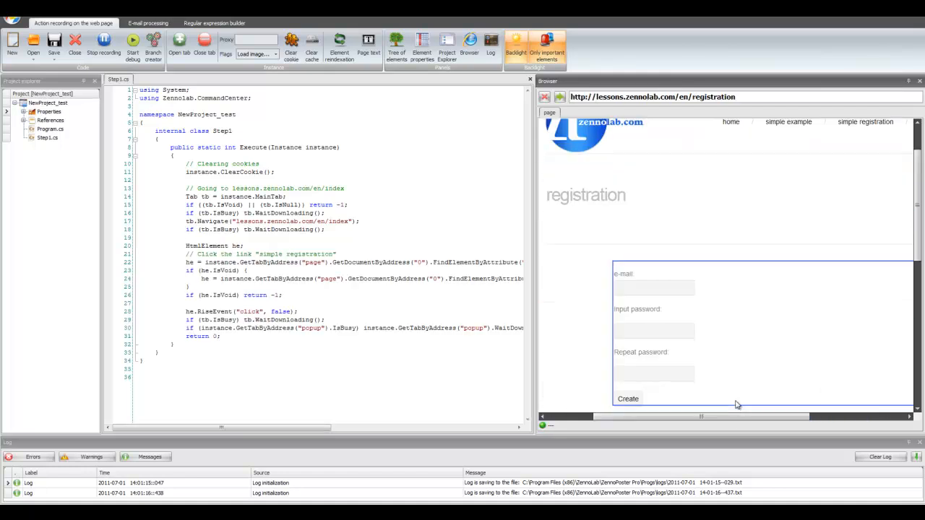
pyautogui.write('test@email.com')
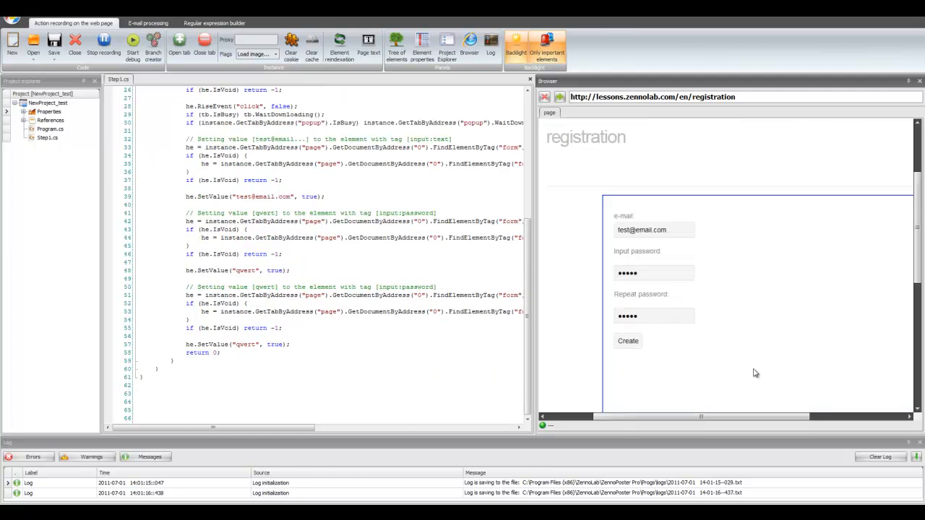
pyautogui.click(628, 340)
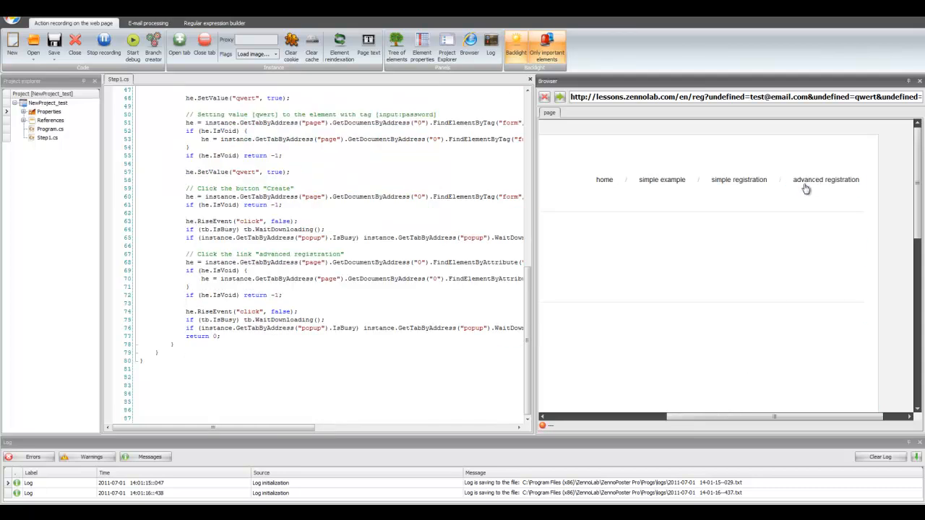
pyautogui.click(829, 180)
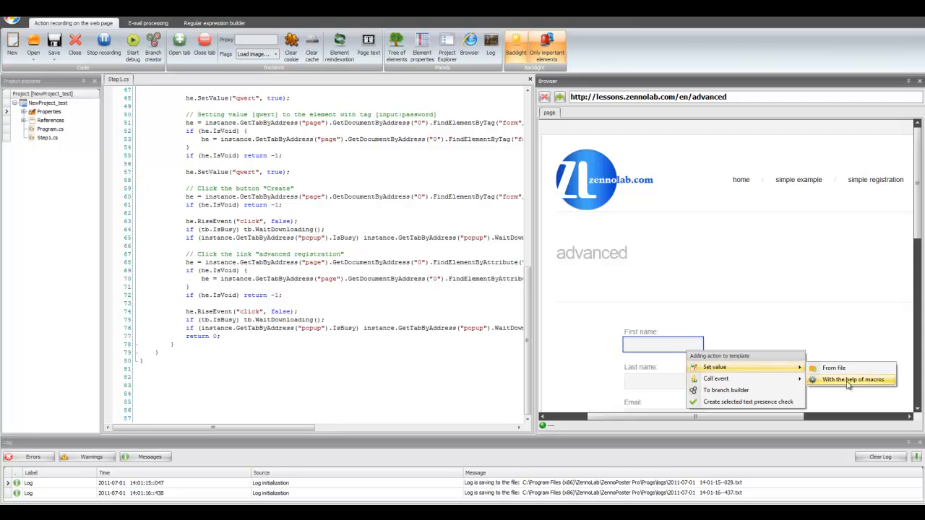
# - Fill the First and Last name fields with random English male name macros via Set value
pyautogui.click(855, 378)
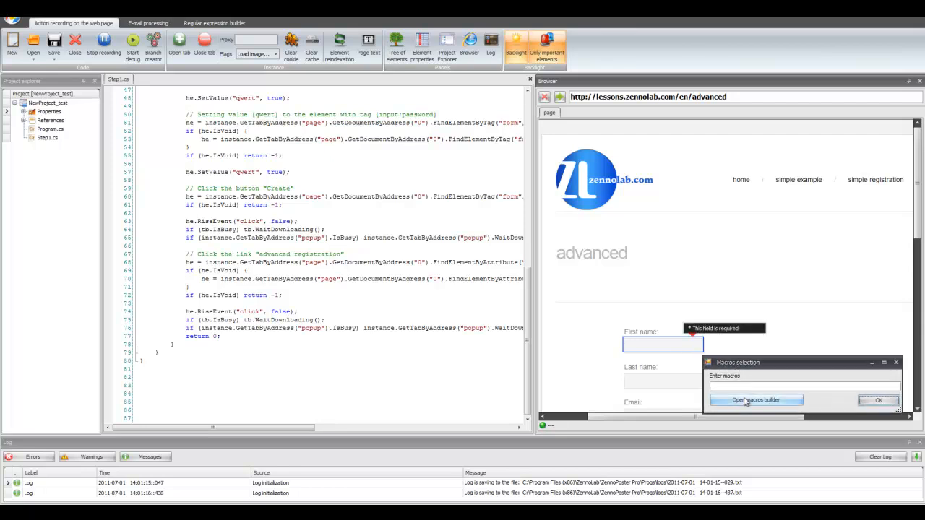
pyautogui.click(756, 399)
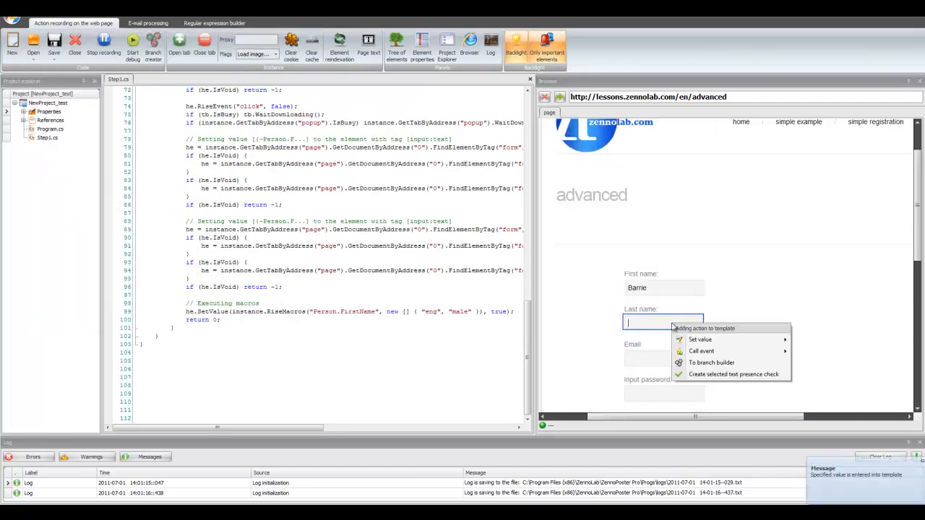
pyautogui.click(700, 339)
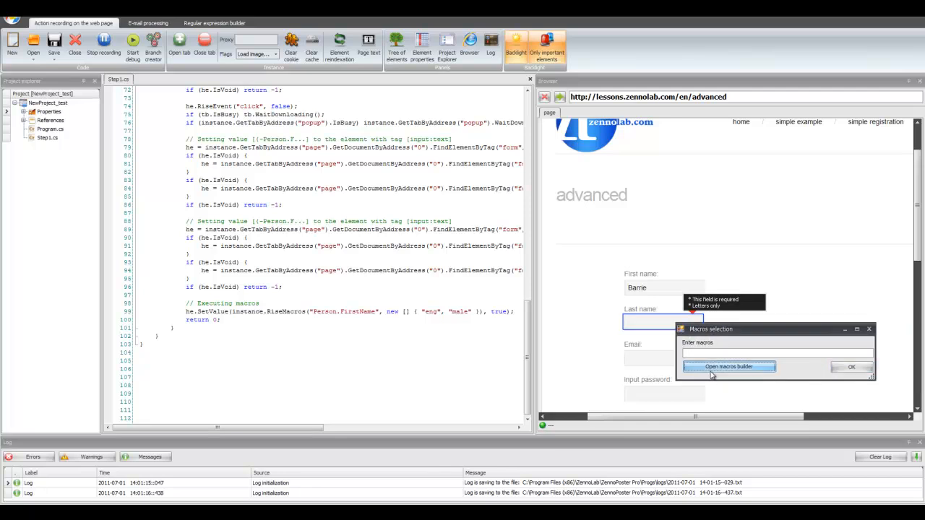
pyautogui.click(728, 366)
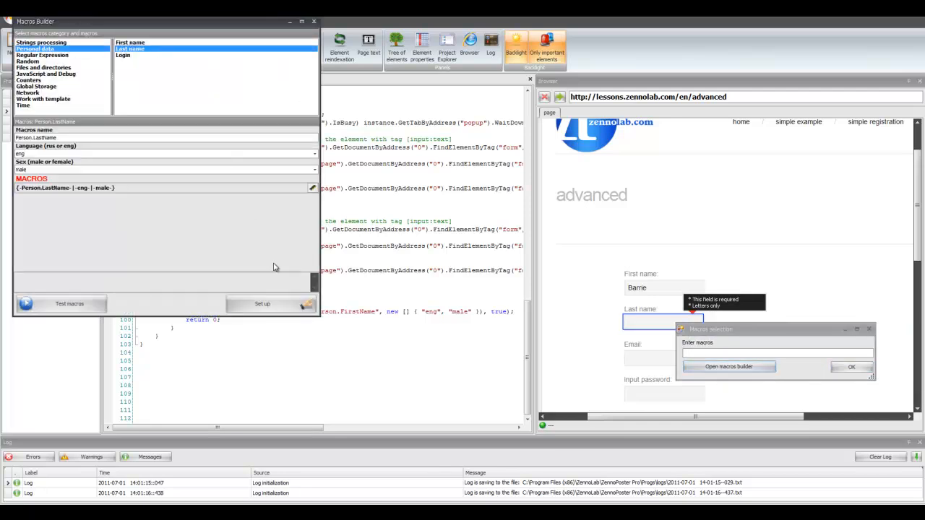
pyautogui.click(848, 366)
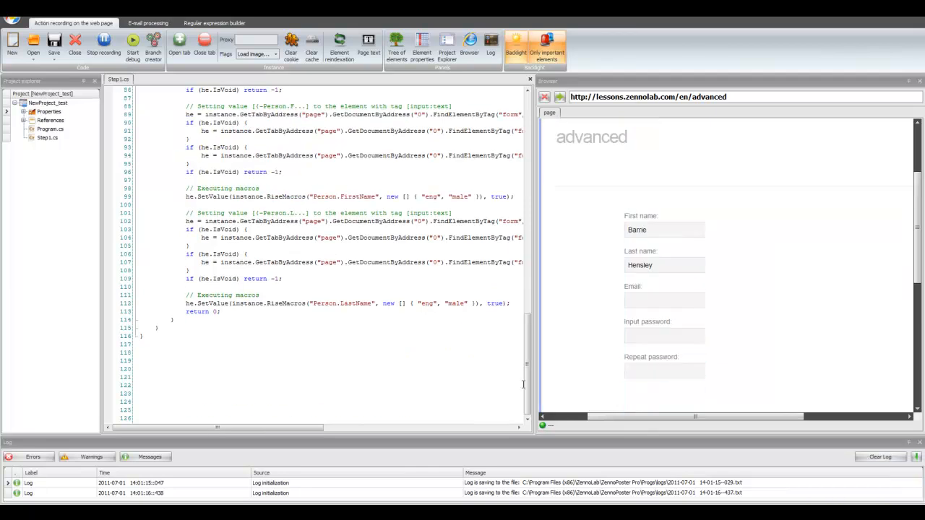
pyautogui.moveTo(133, 42)
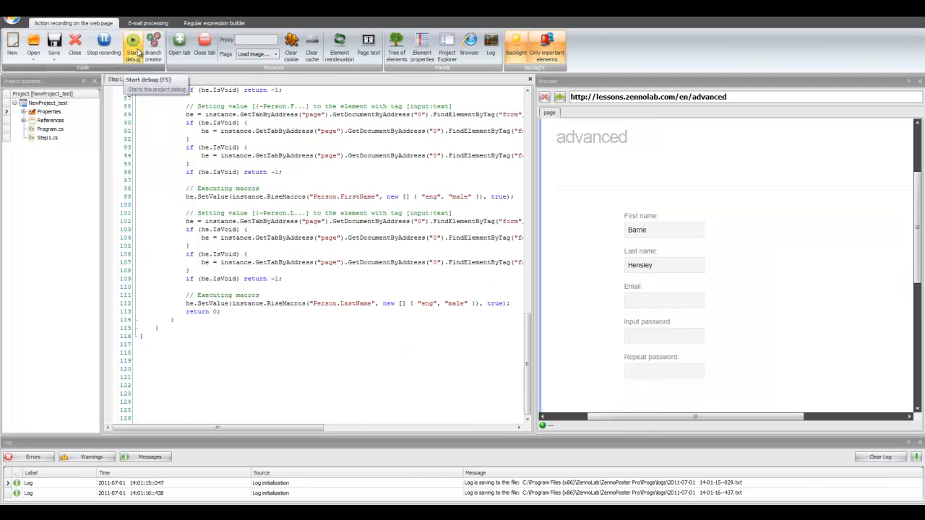
# - Start a debug run of NewProject_test with breakpoints on lines 79 and 103
pyautogui.click(133, 45)
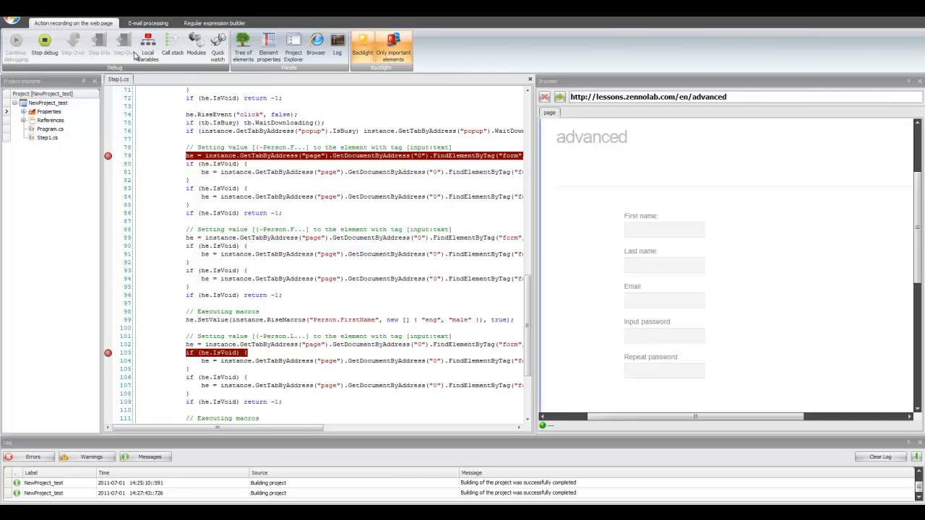
# - Show Local variables at the line-79 pause and expand instance and its MainTab properties
pyautogui.click(147, 47)
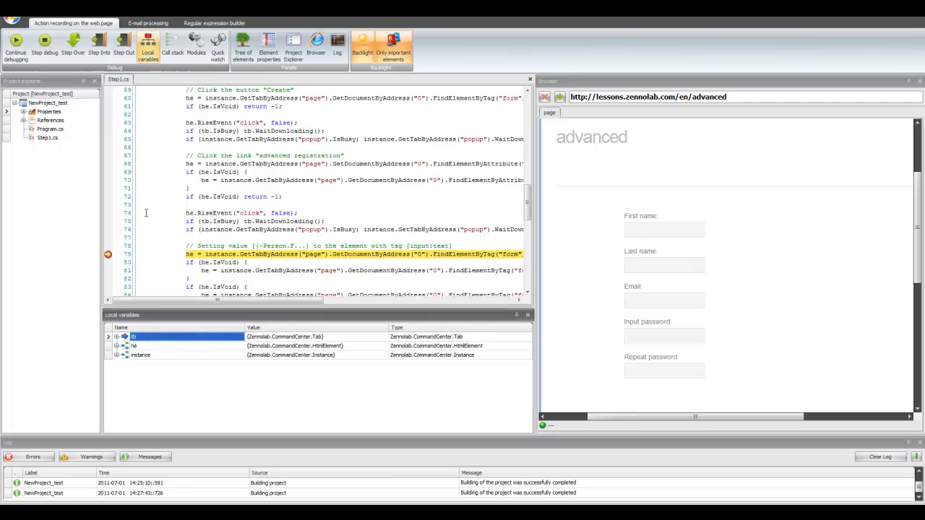
pyautogui.click(119, 336)
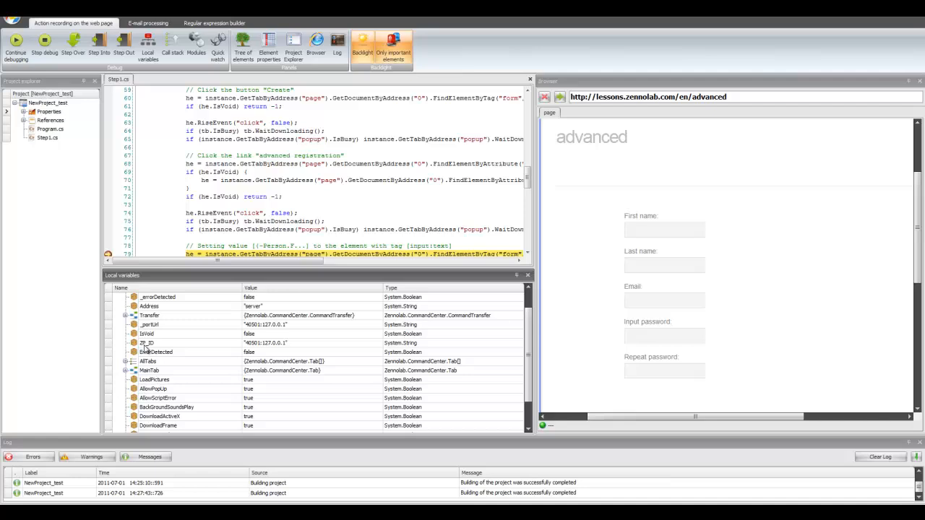
pyautogui.scroll(-3)
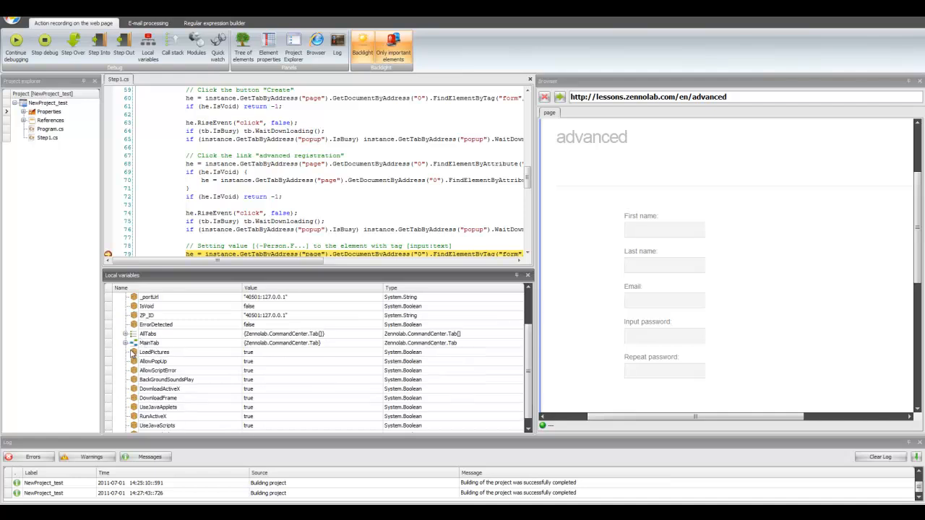
pyautogui.click(71, 52)
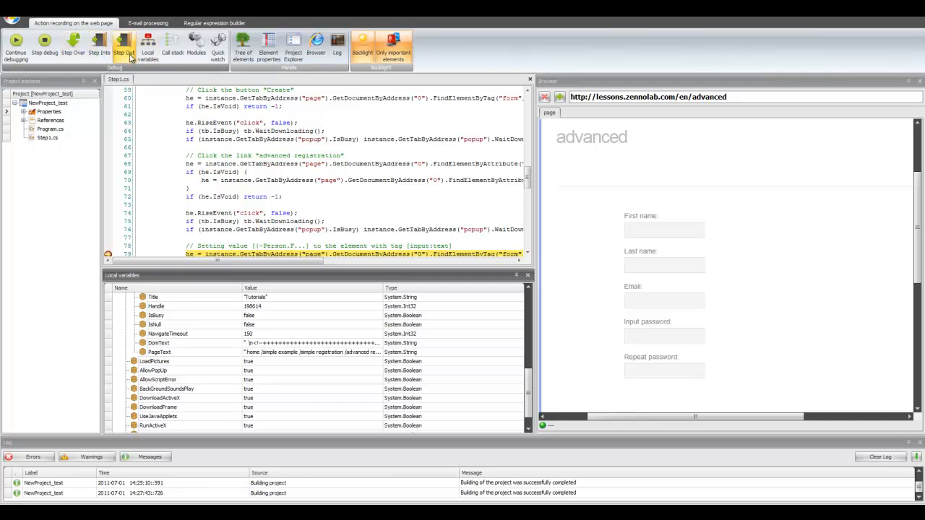
# - Step over commands until the first and last name fields are filled
pyautogui.click(71, 54)
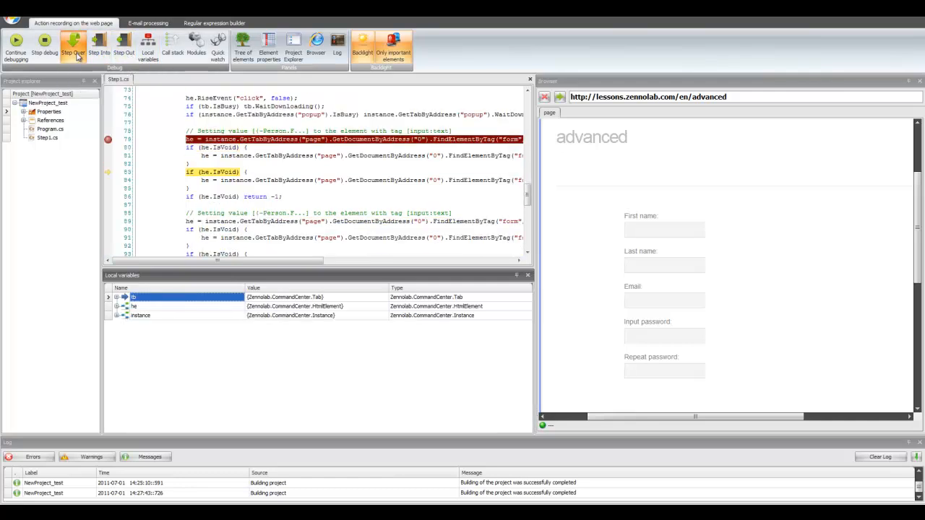
pyautogui.click(68, 54)
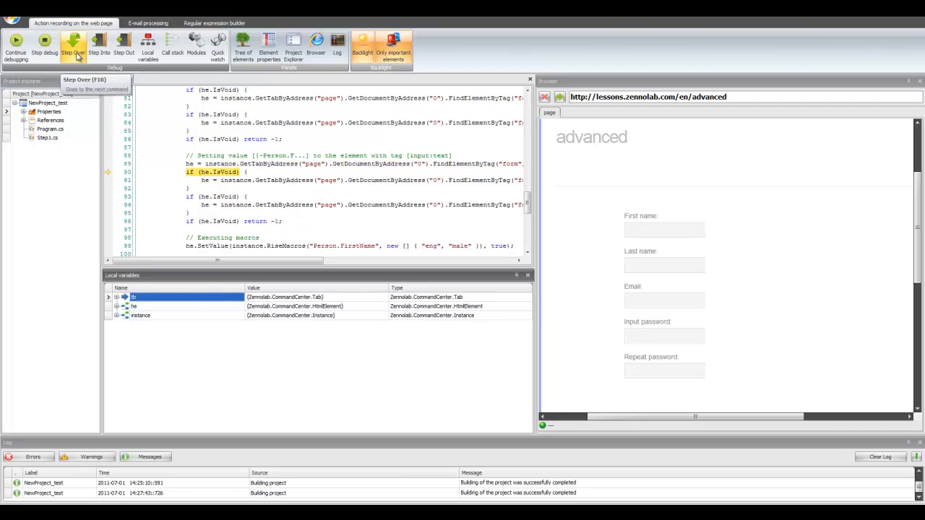
pyautogui.click(73, 52)
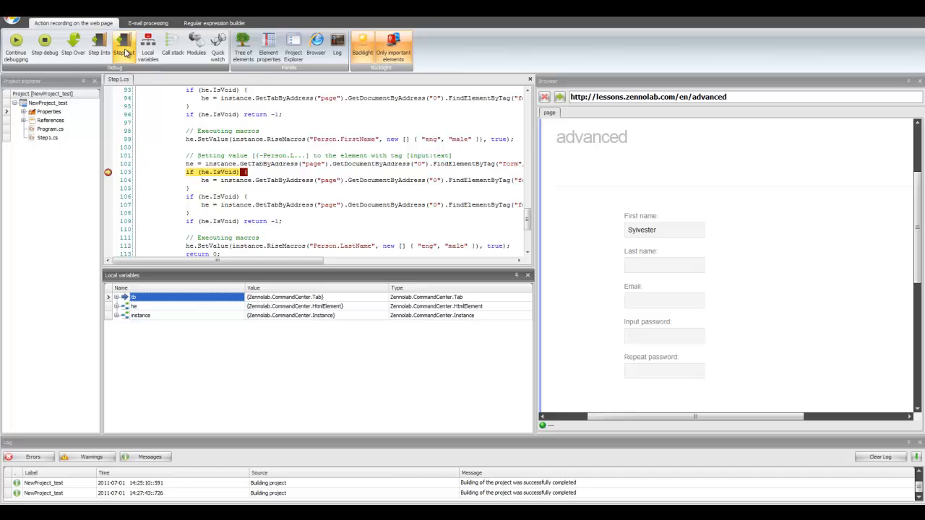
pyautogui.moveTo(128, 49)
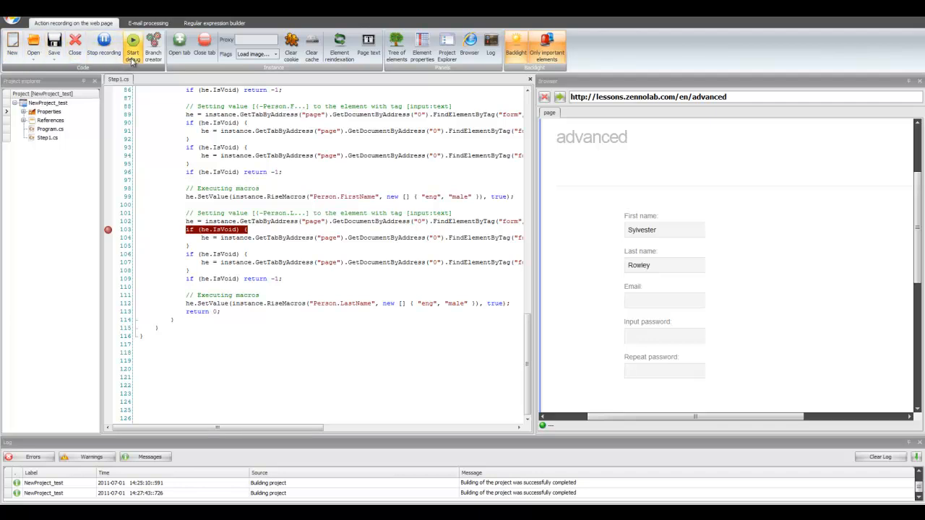
# - Start a fresh debug run pausing again at line 79
pyautogui.click(132, 45)
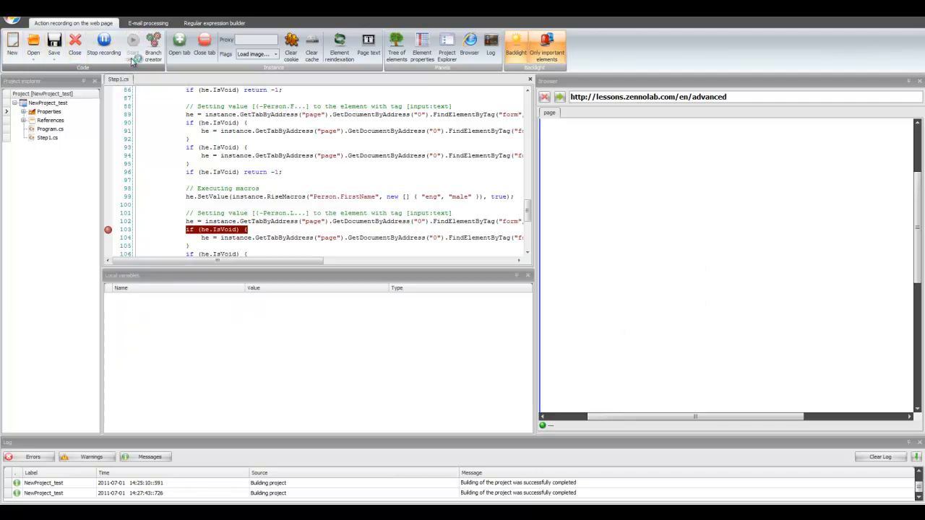
pyautogui.click(136, 44)
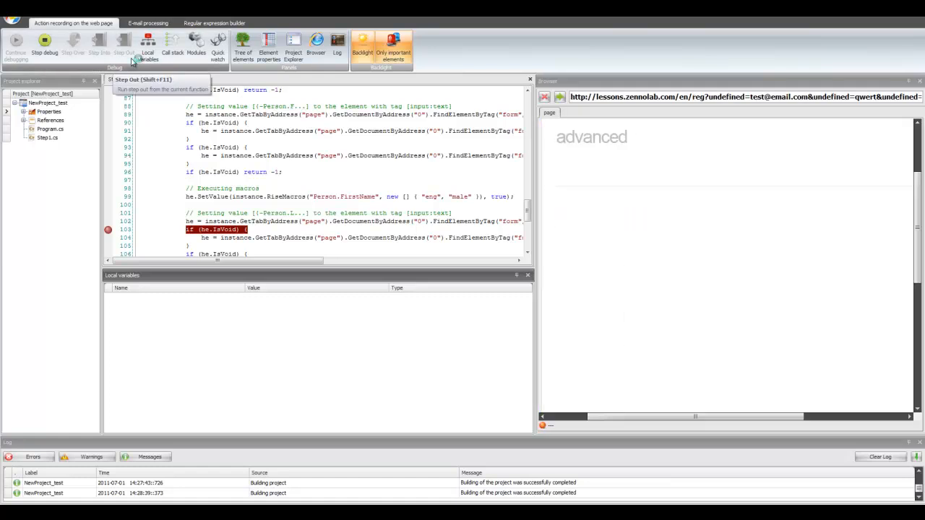
pyautogui.click(127, 49)
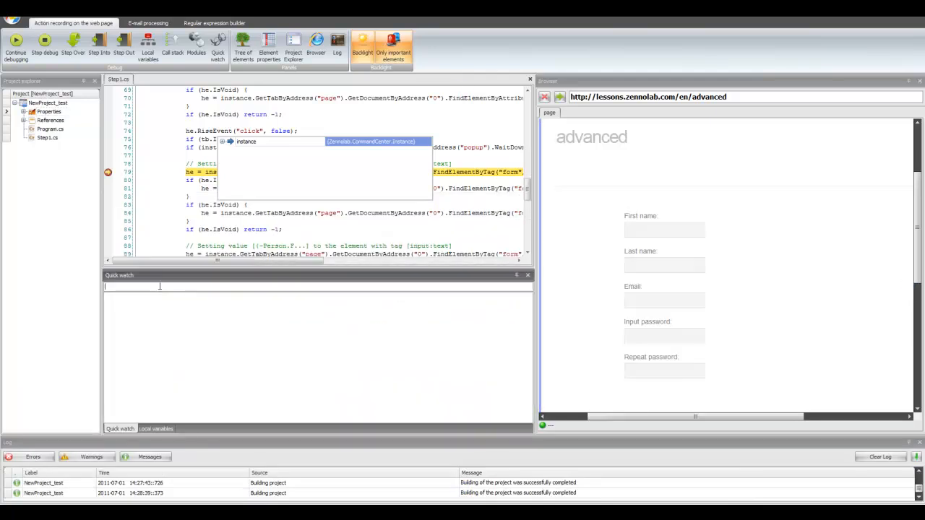
# - Evaluate instance.MainTab in Quick watch, review its properties, then continue the run to completion
pyautogui.write('instance.MainTab')
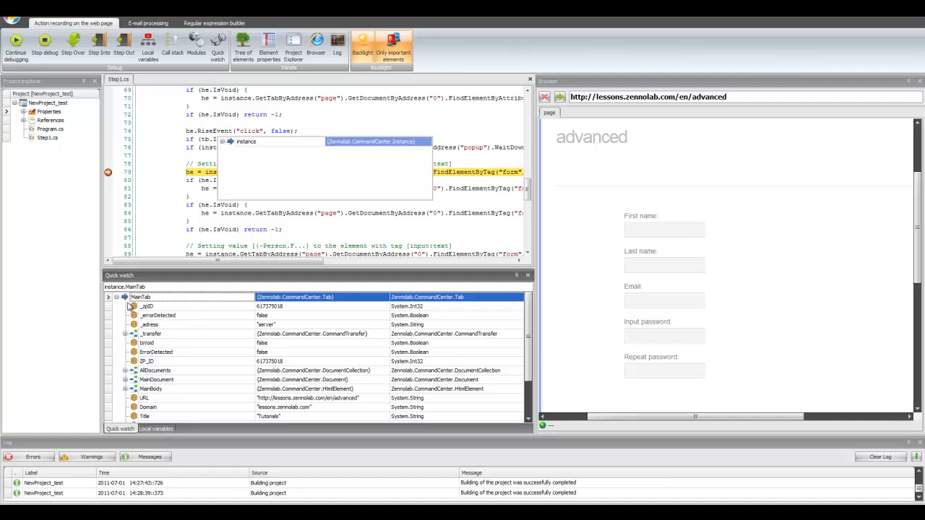
pyautogui.scroll(-3)
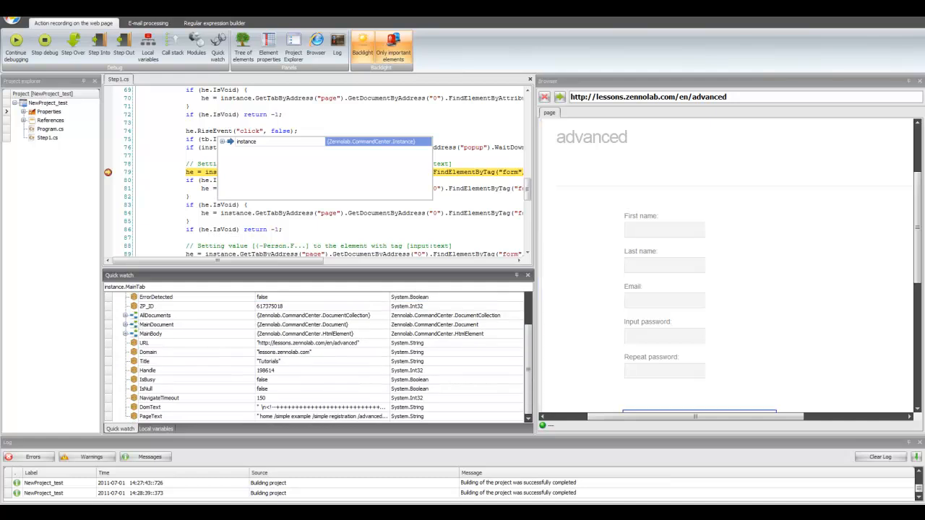
pyautogui.moveTo(813, 461)
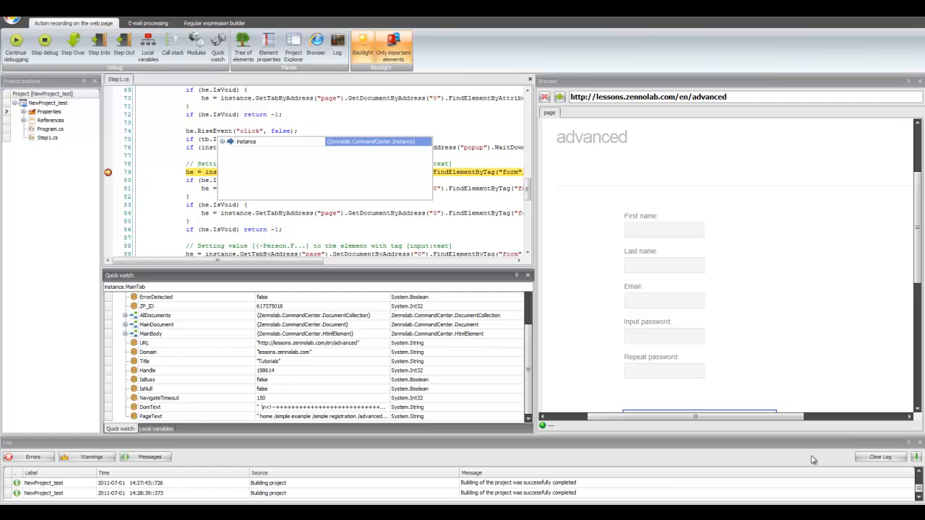
pyautogui.click(14, 48)
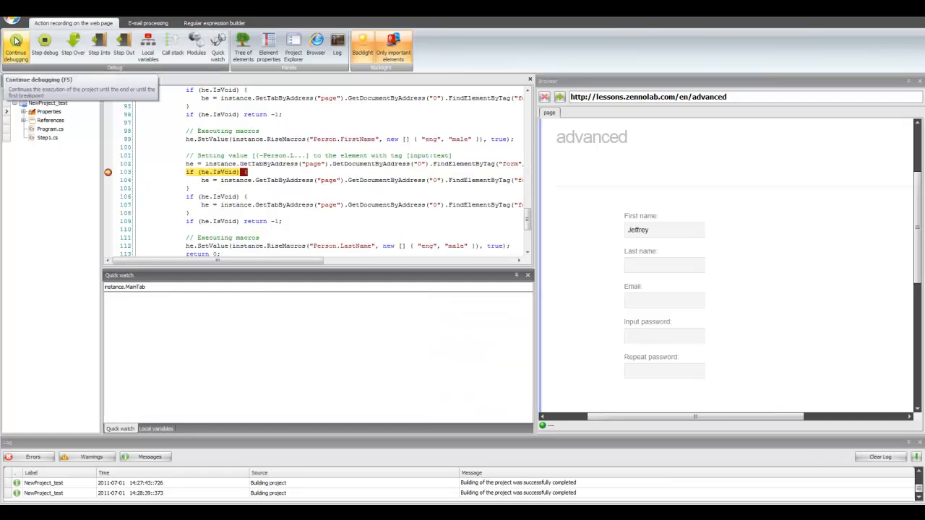
pyautogui.click(16, 44)
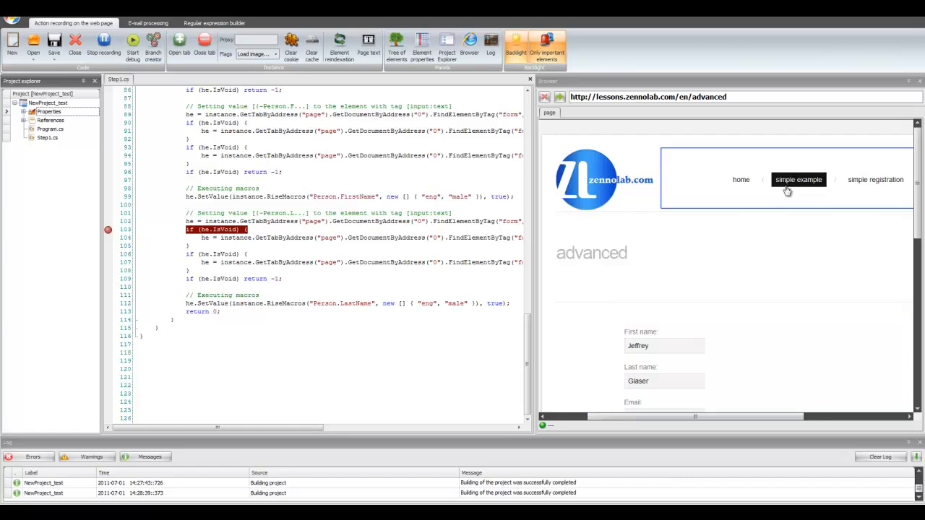
# - Record opening simple example and filling the Any text textarea with hello world
pyautogui.click(798, 179)
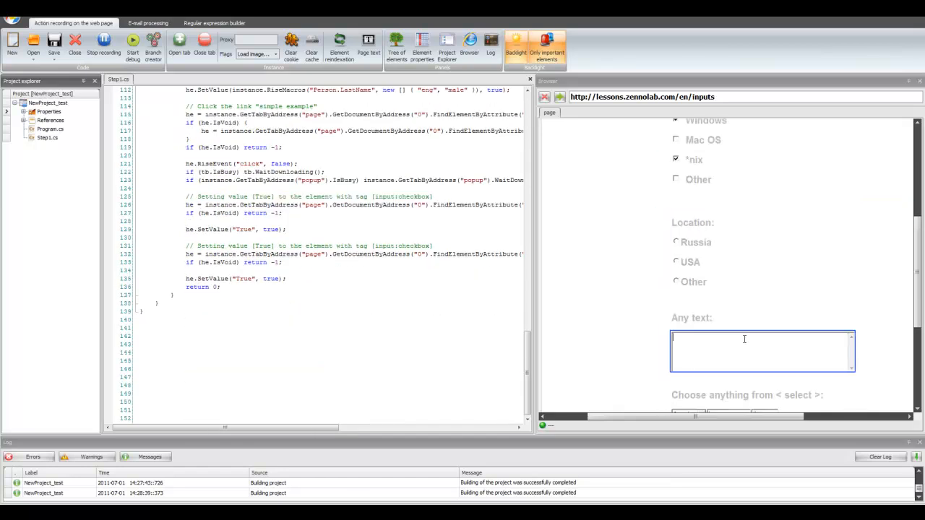
pyautogui.write('hello')
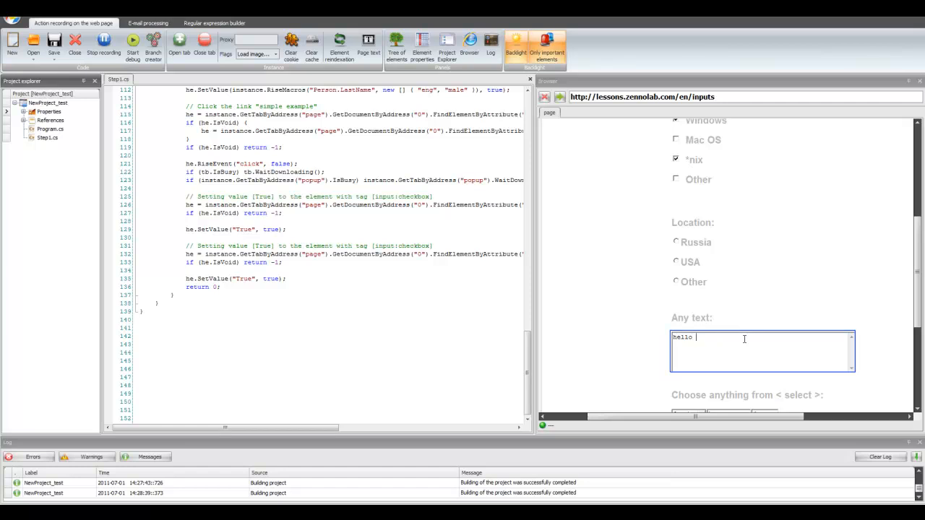
pyautogui.write('world')
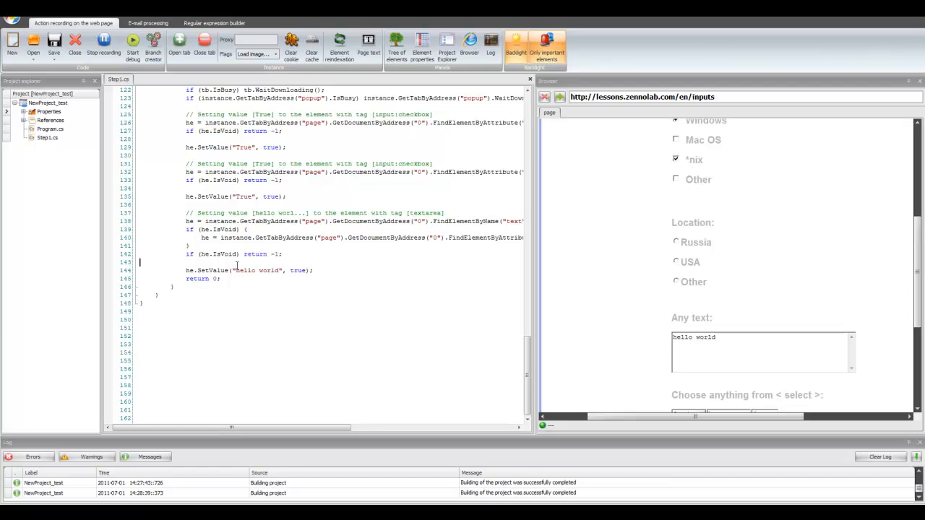
# - Wrap he.SetValue in a for(int i=0;i<10;i++) loop
pyautogui.write('for(int')
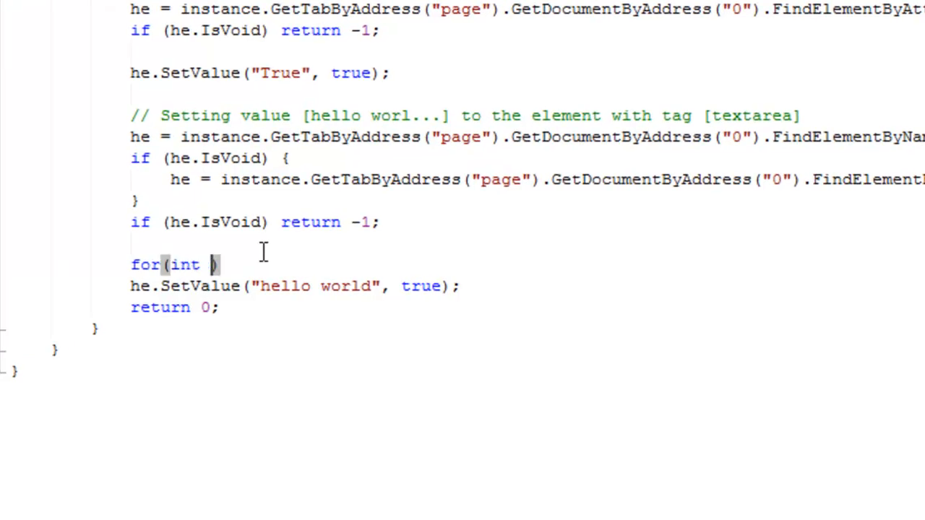
pyautogui.write('i')
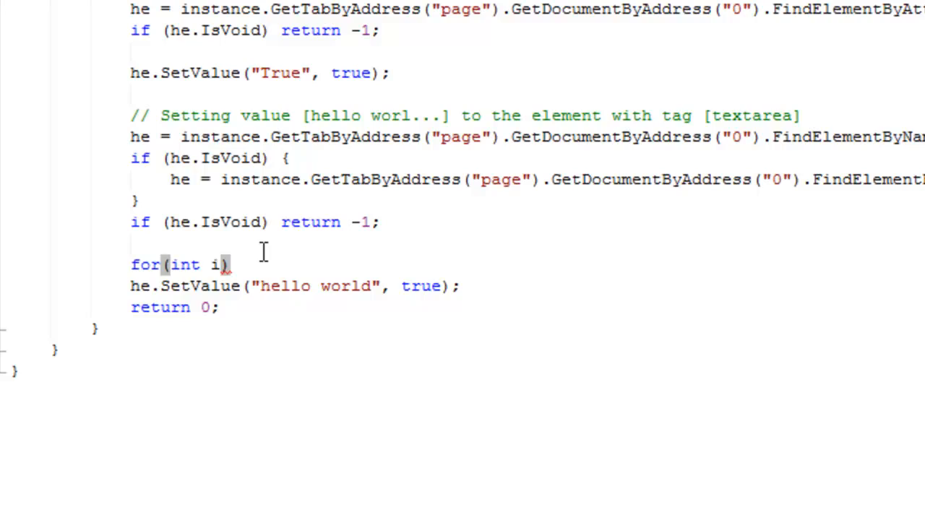
pyautogui.write('=0;')
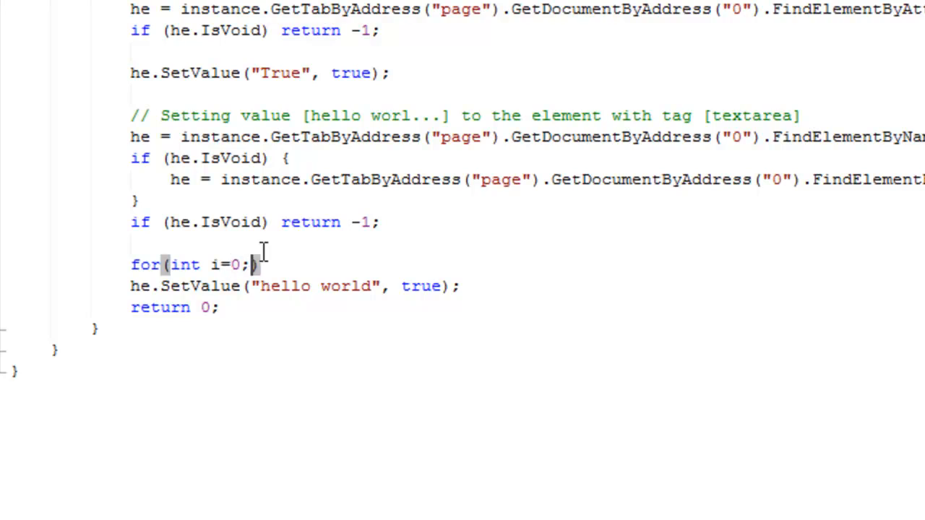
pyautogui.write('i<10;i')
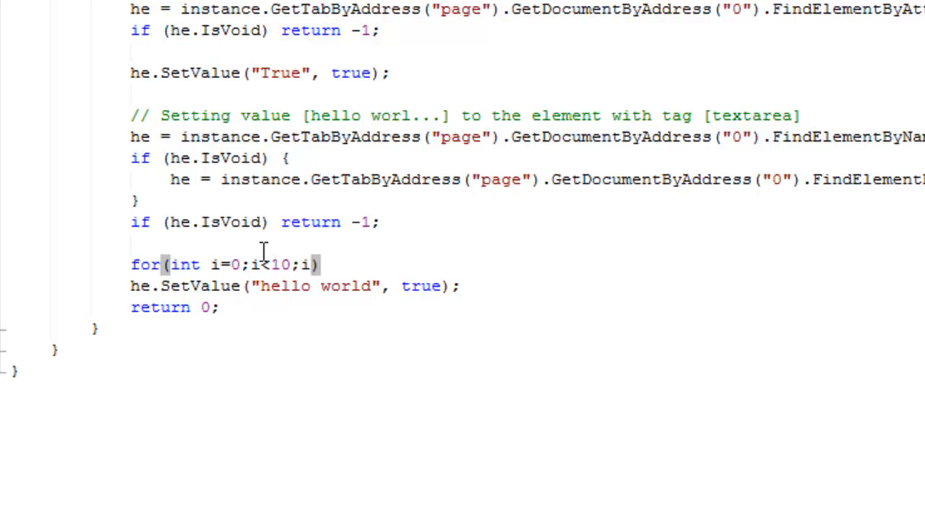
pyautogui.write('++')
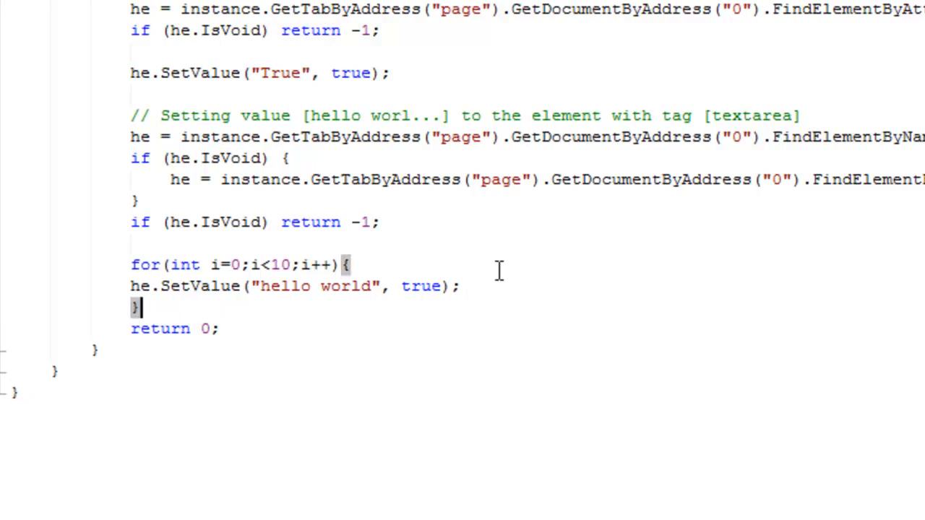
pyautogui.press('Enter')
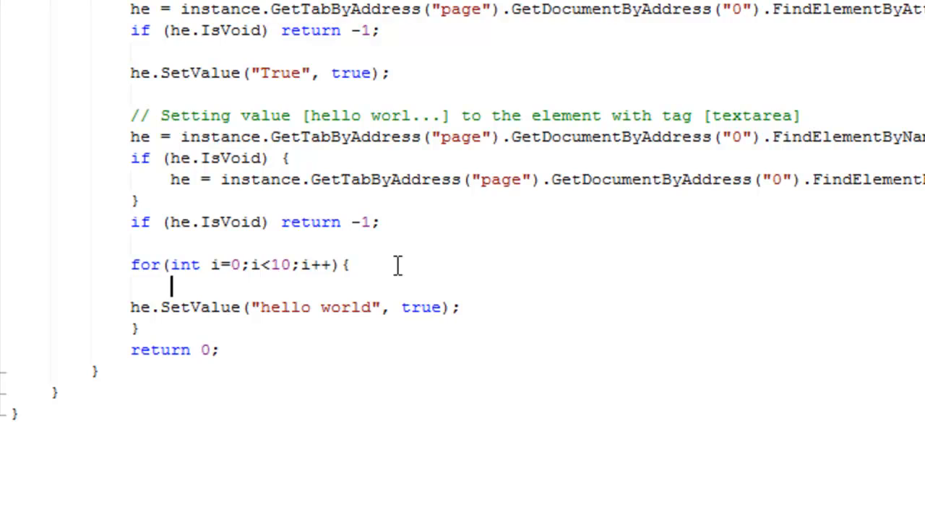
# - Add string tmp = he.GetValue(); and change the argument to tmp + " hello world"
pyautogui.write('strin')
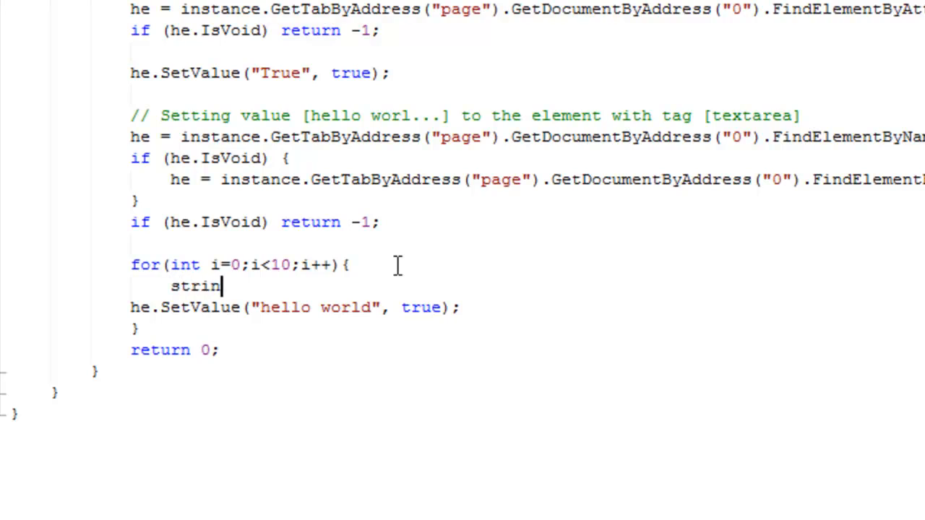
pyautogui.write('g tmp =')
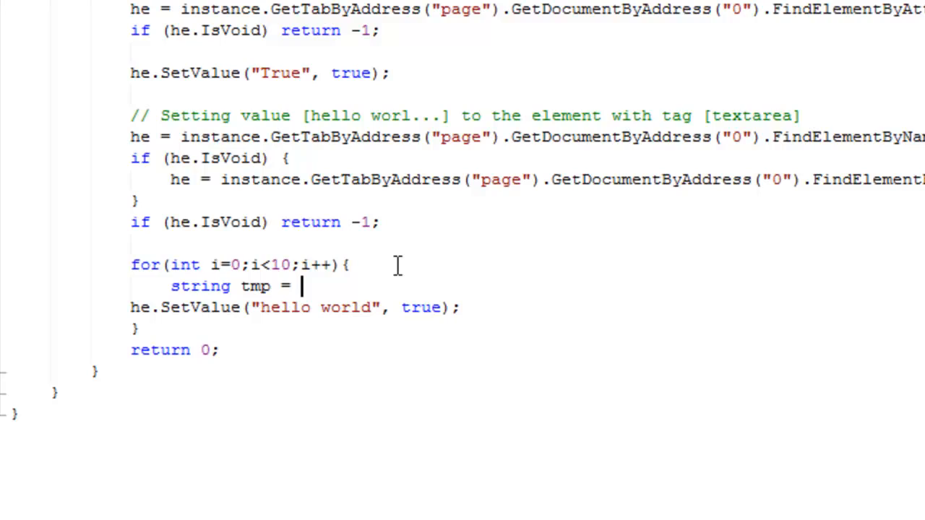
pyautogui.write('he.')
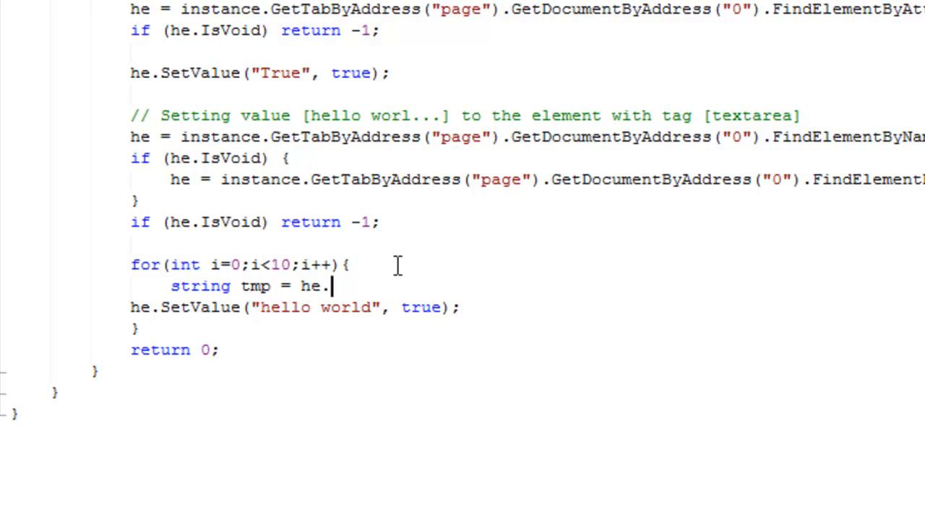
pyautogui.write('.')
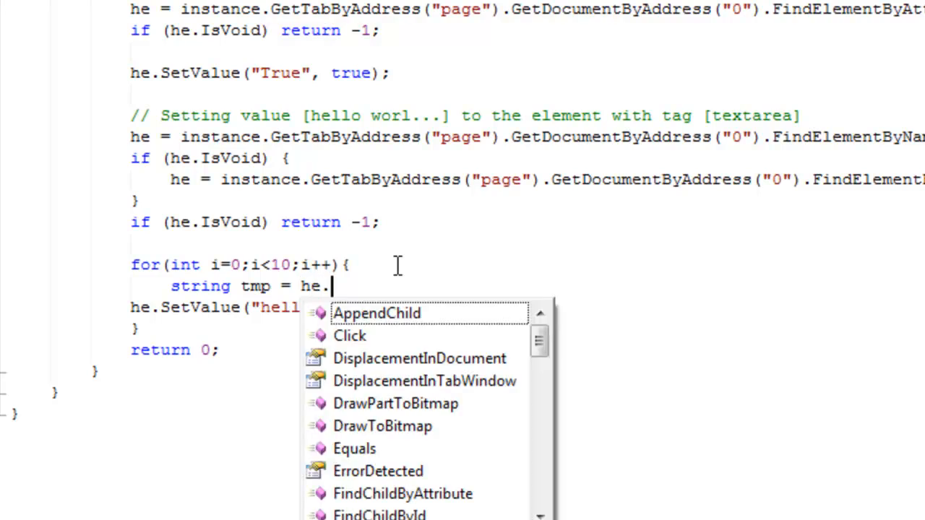
pyautogui.write('Ge')
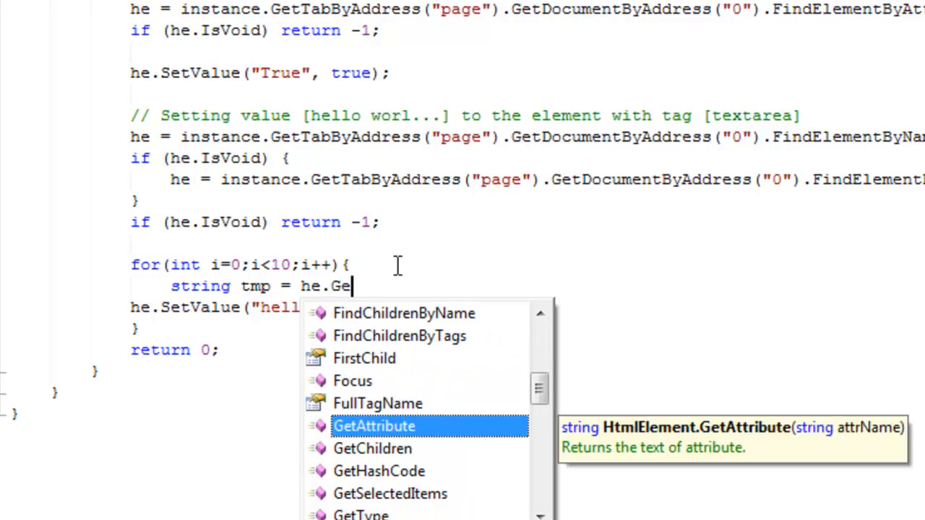
pyautogui.write('tValue();')
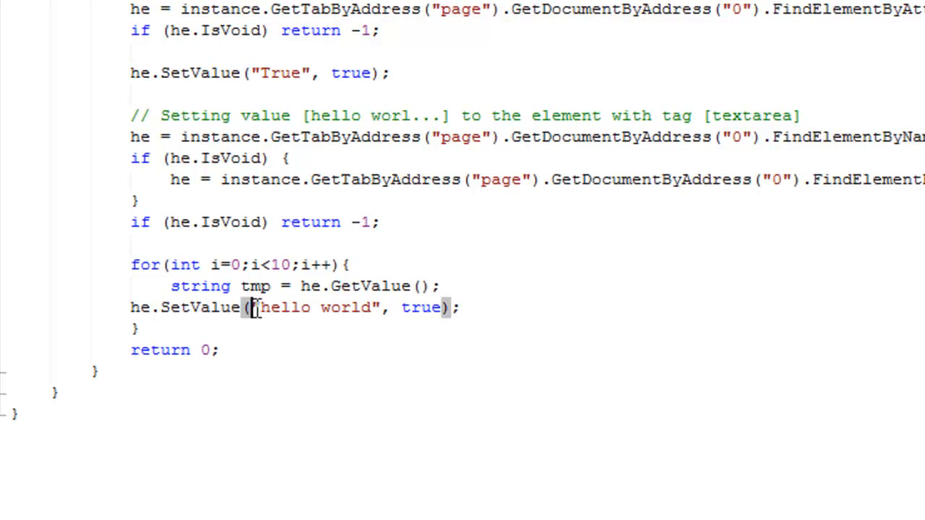
pyautogui.write('tmp')
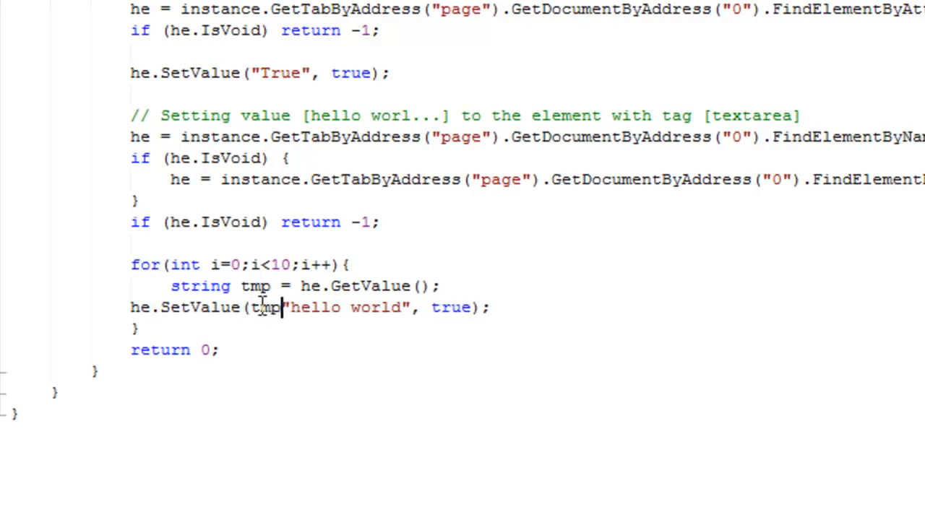
pyautogui.write('+')
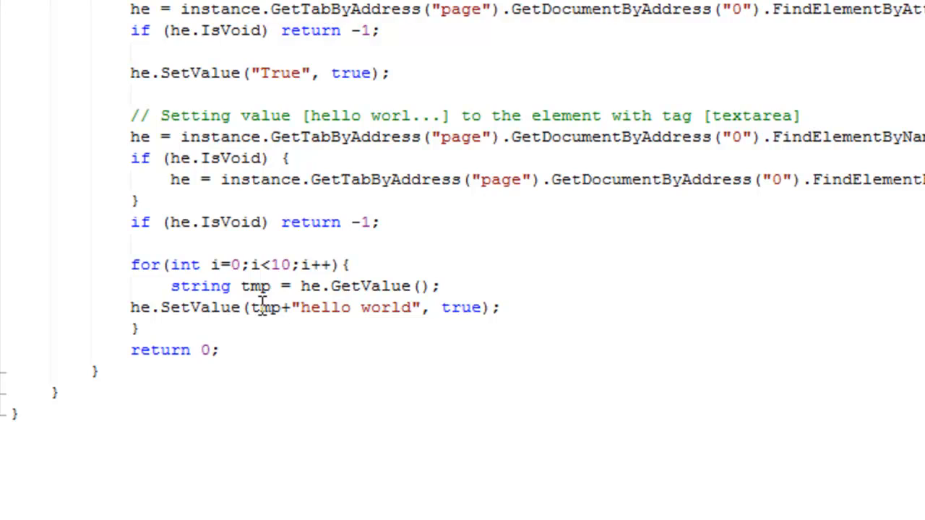
pyautogui.moveTo(267, 307)
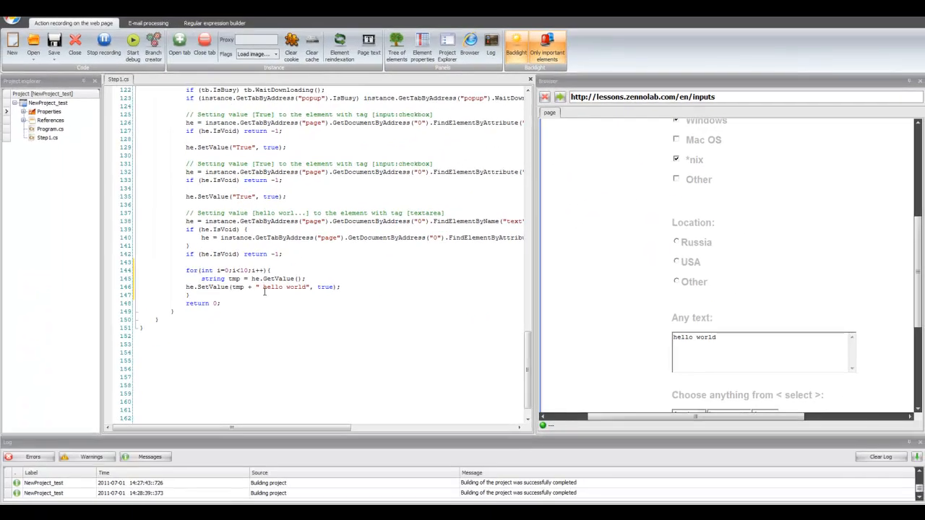
# - Run the project in debug so the loop fills the textarea, then expand References
pyautogui.click(132, 41)
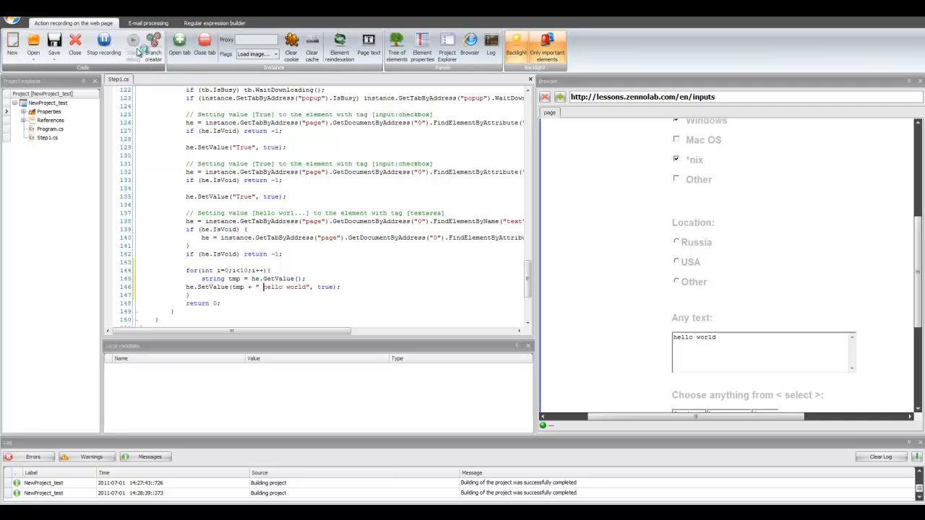
pyautogui.click(132, 47)
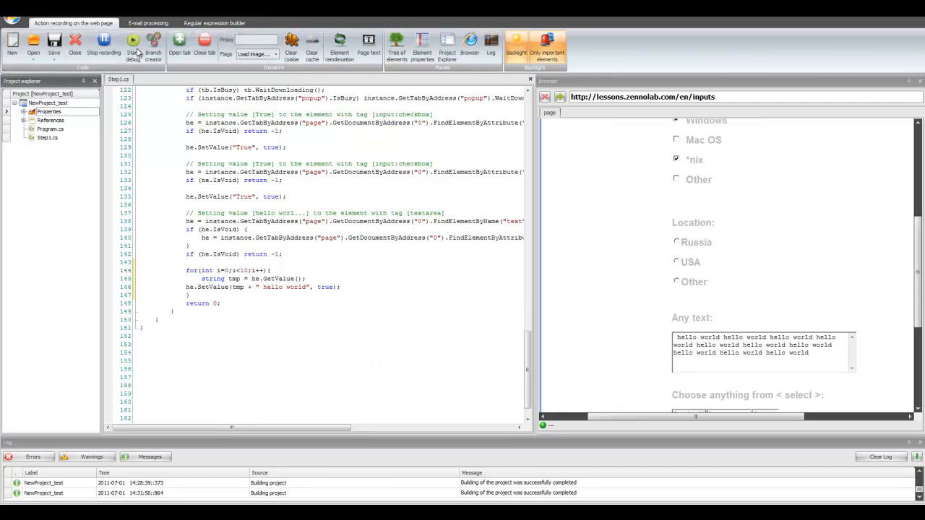
pyautogui.click(27, 127)
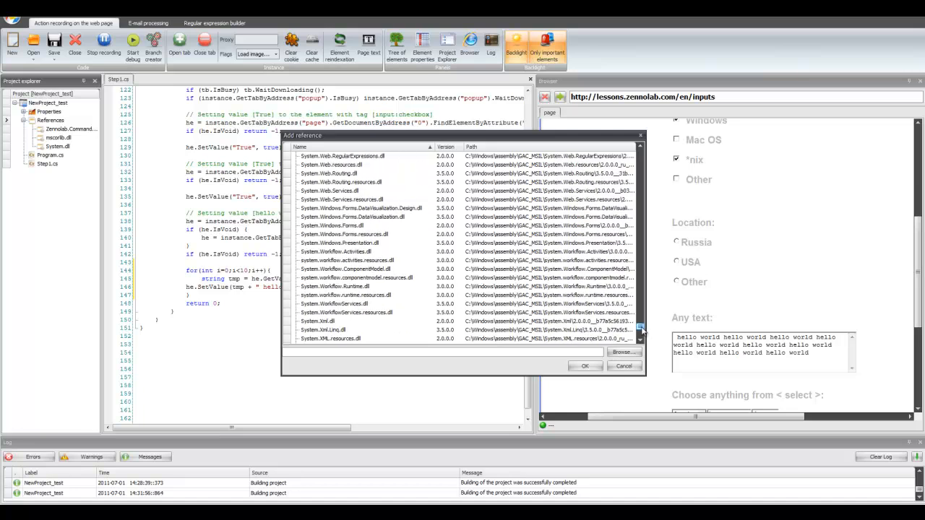
# - Confirm adding the System.Windows.Forms.dll reference to the project
pyautogui.click(329, 225)
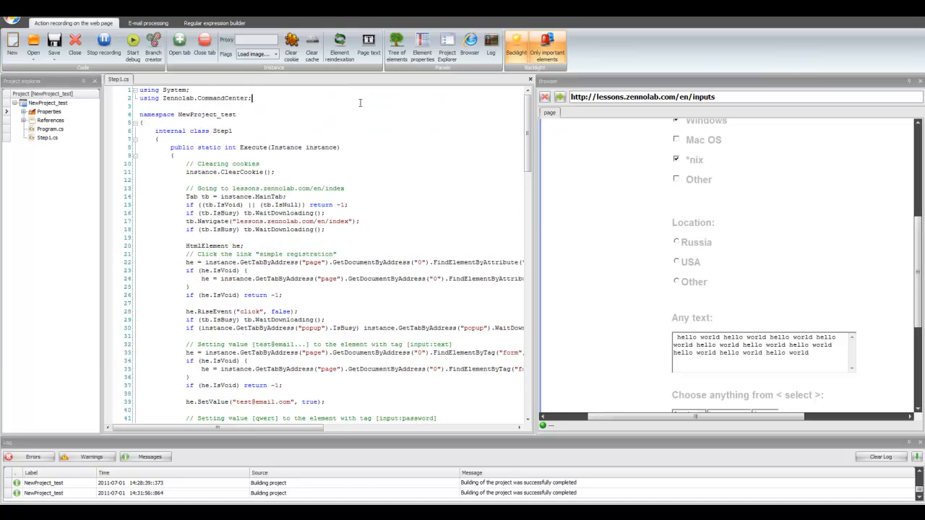
# - Add using System.Windows.Forms; and MessageBox.Show("Hi guys"); after the loop, then run in debug
pyautogui.write('using System.Windows')
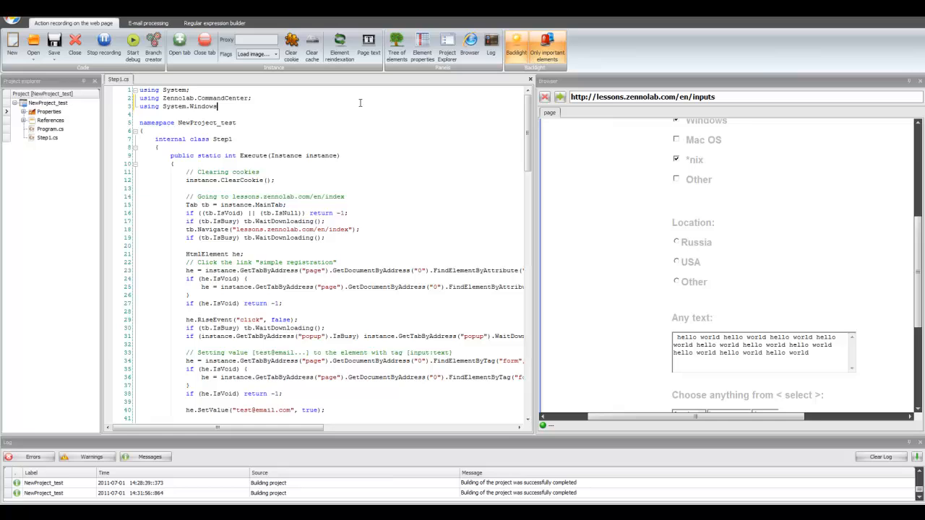
pyautogui.write('.Forms;')
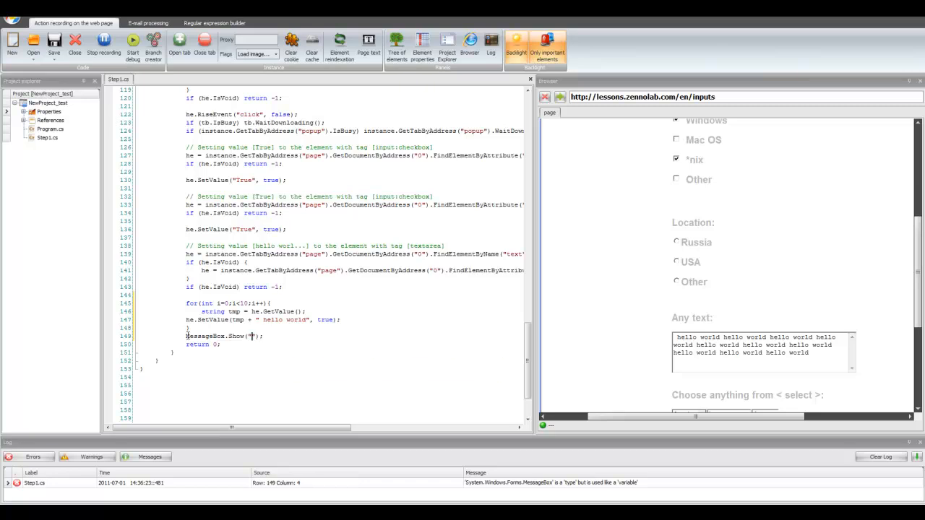
pyautogui.write('Hi guys')
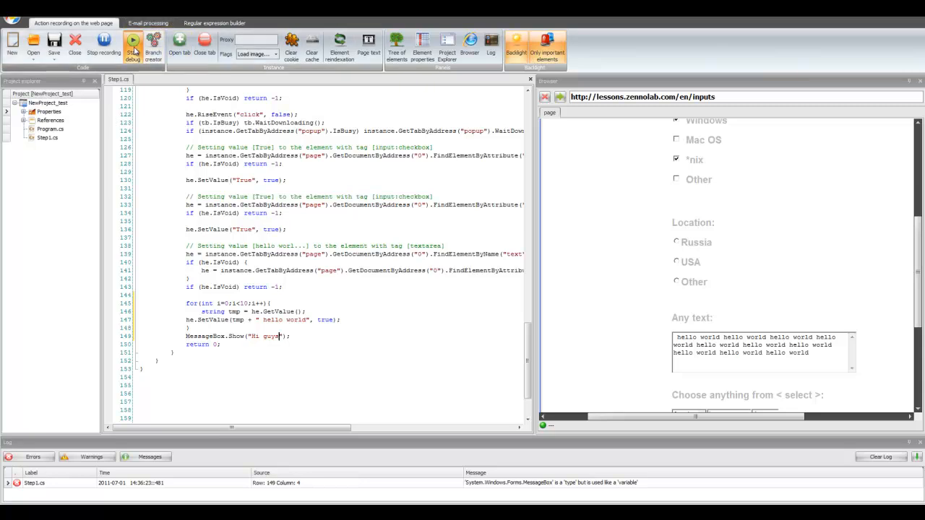
pyautogui.click(134, 45)
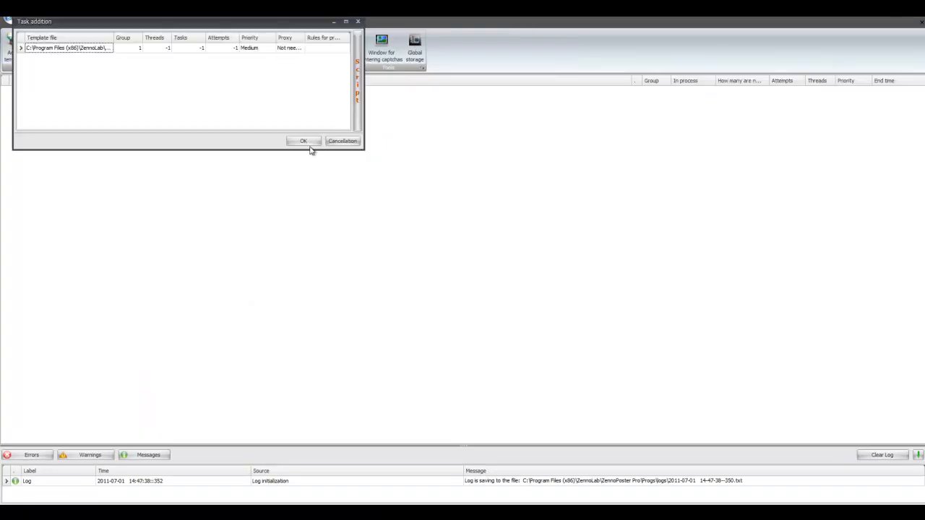
# - Accept the template task with medium priority so ZennoPoster starts building the project
pyautogui.click(303, 140)
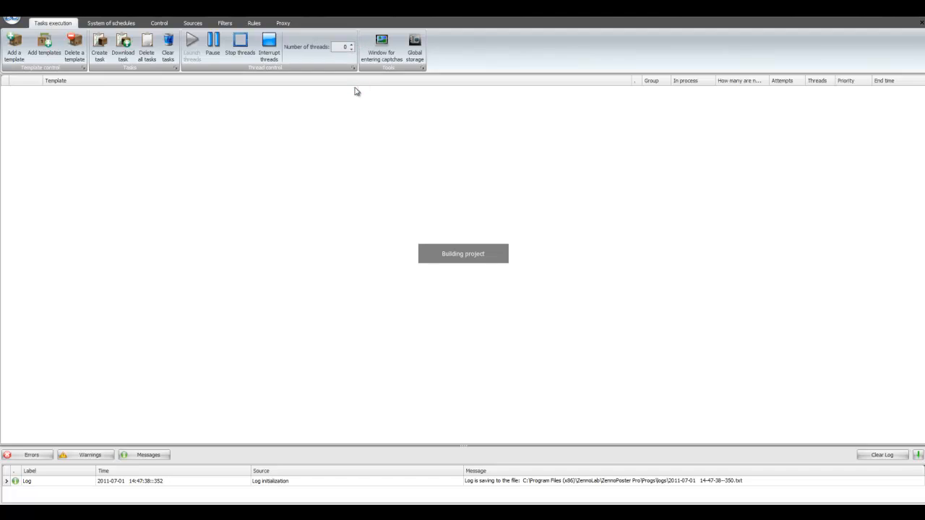
pyautogui.moveTo(346, 110)
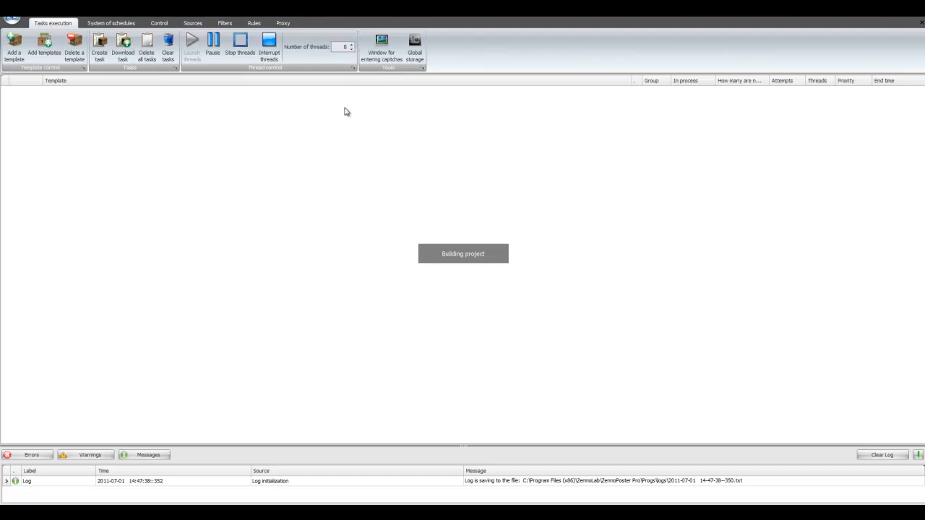